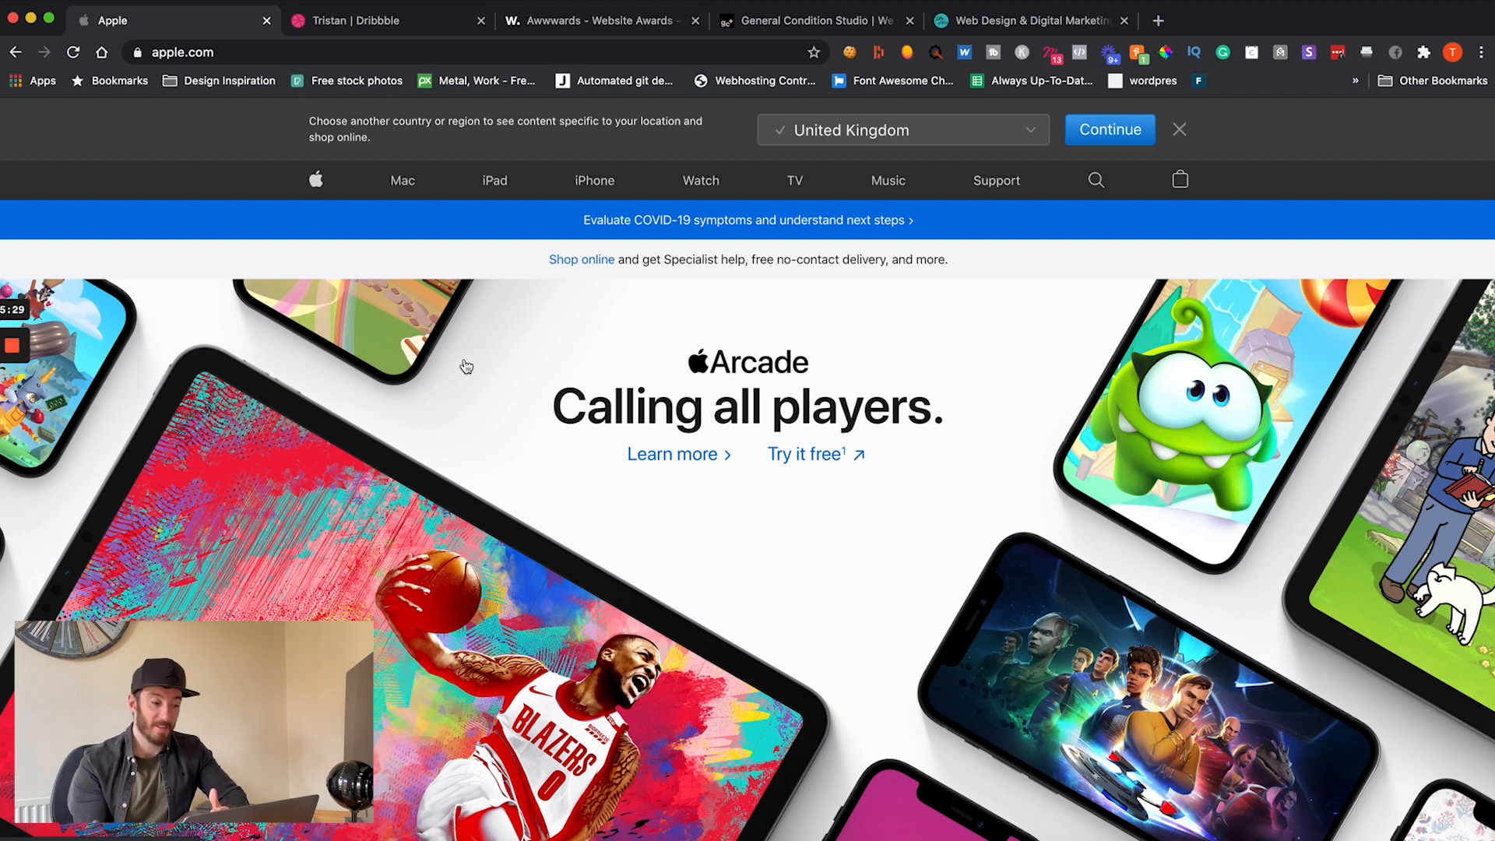
Step: Dismiss the country/region suggestion banner so apple.com shows its Arcade hero
click(1178, 130)
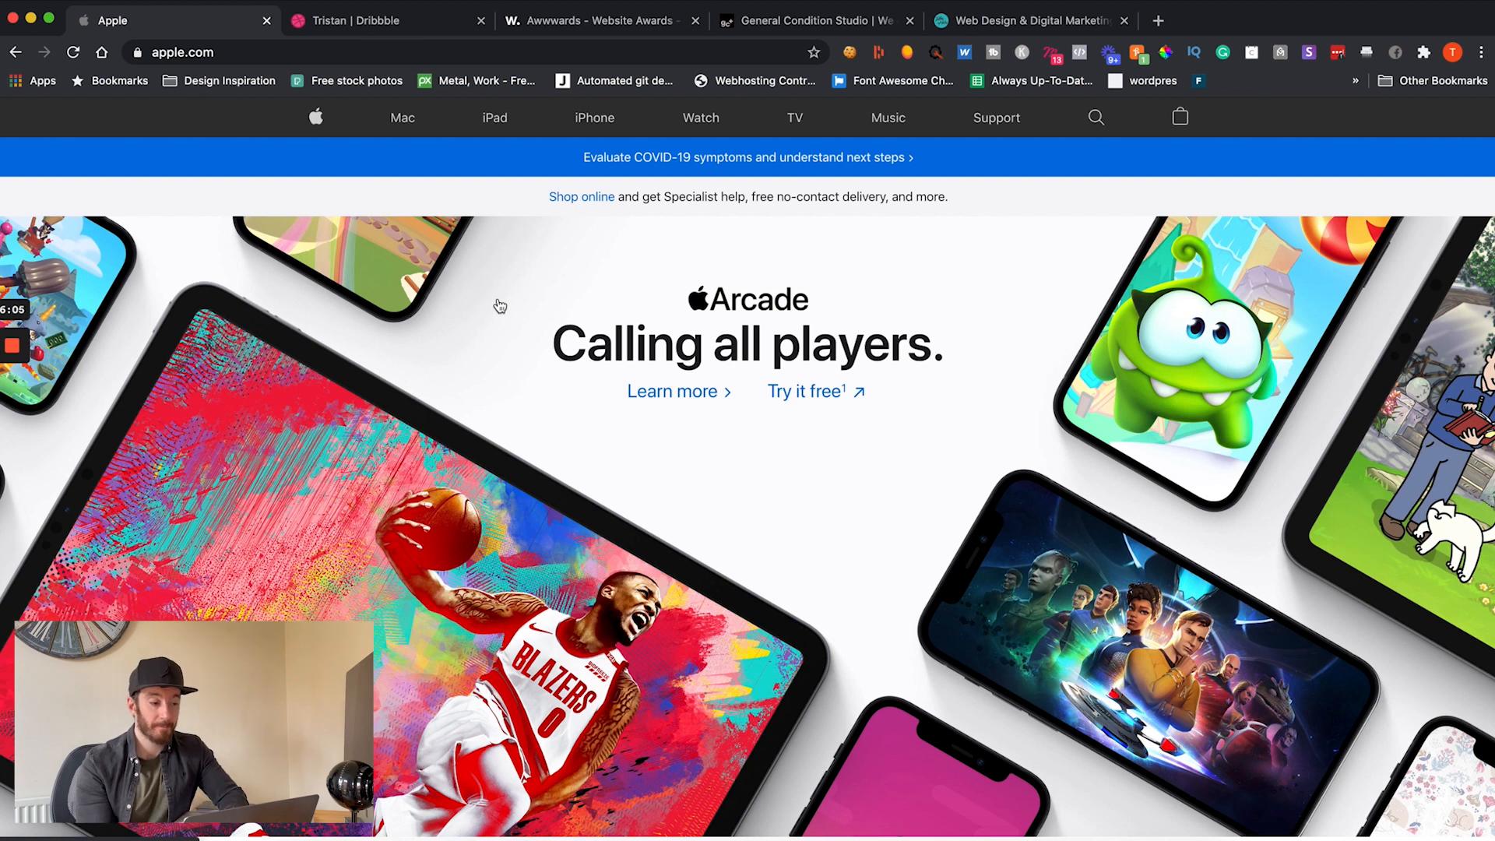
mouse_move(559, 264)
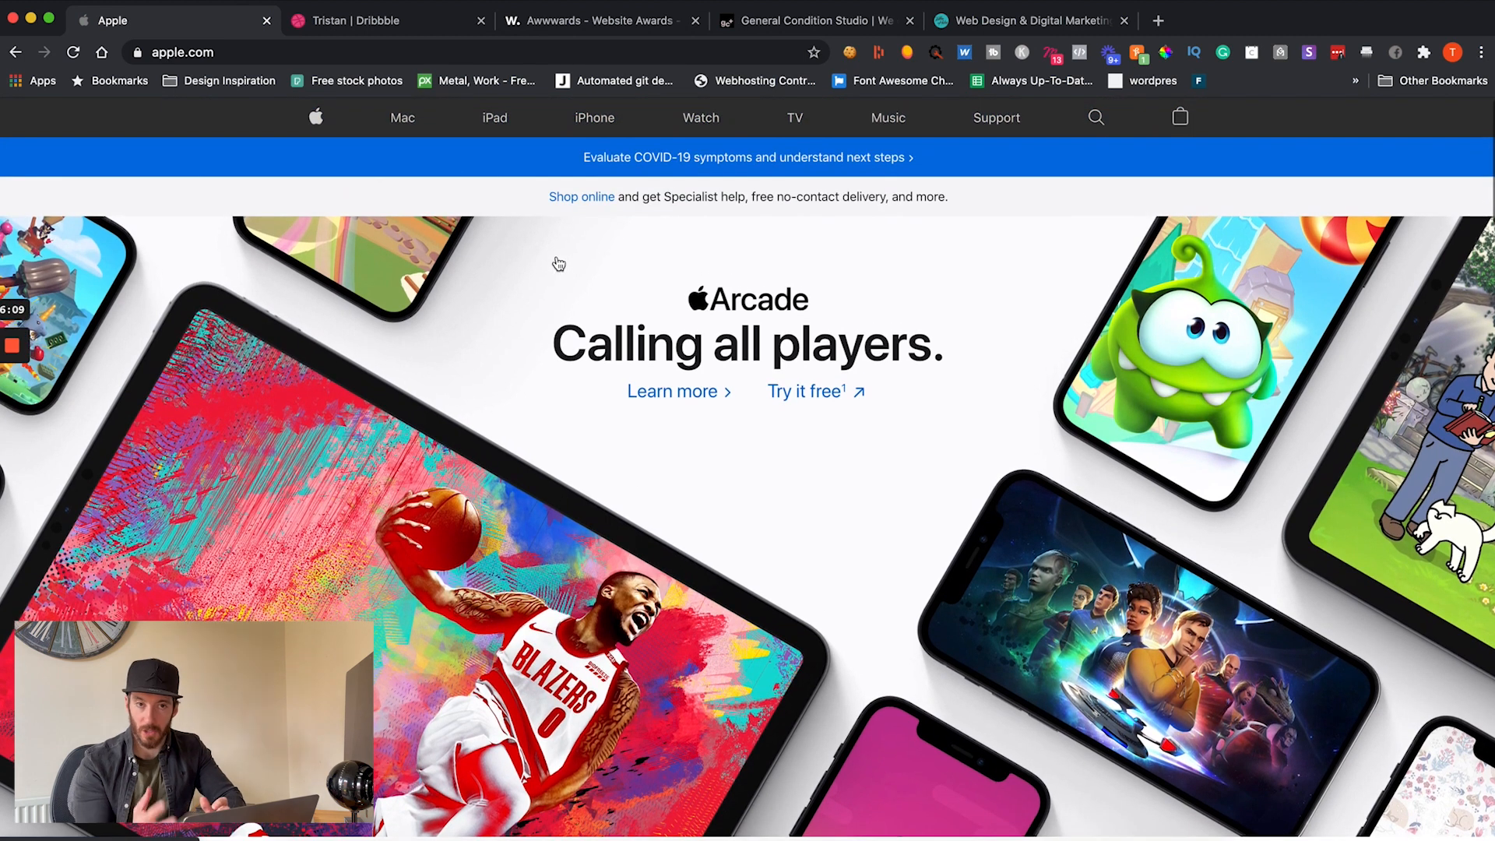
mouse_move(402, 117)
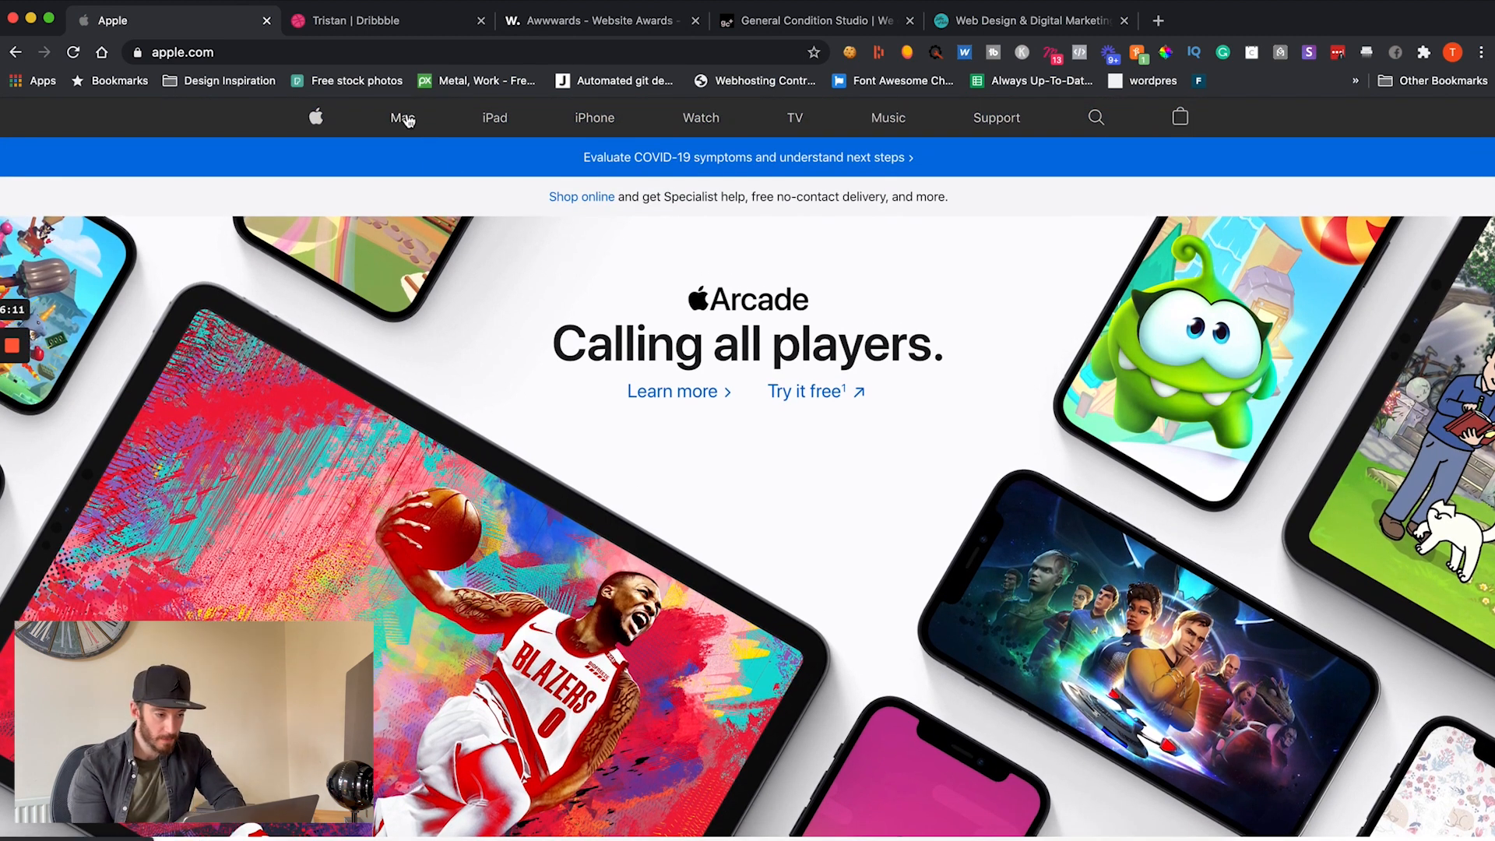
Step: Go to the Mac page and browse down past the M1 welcome to the MacBook Air section
click(402, 118)
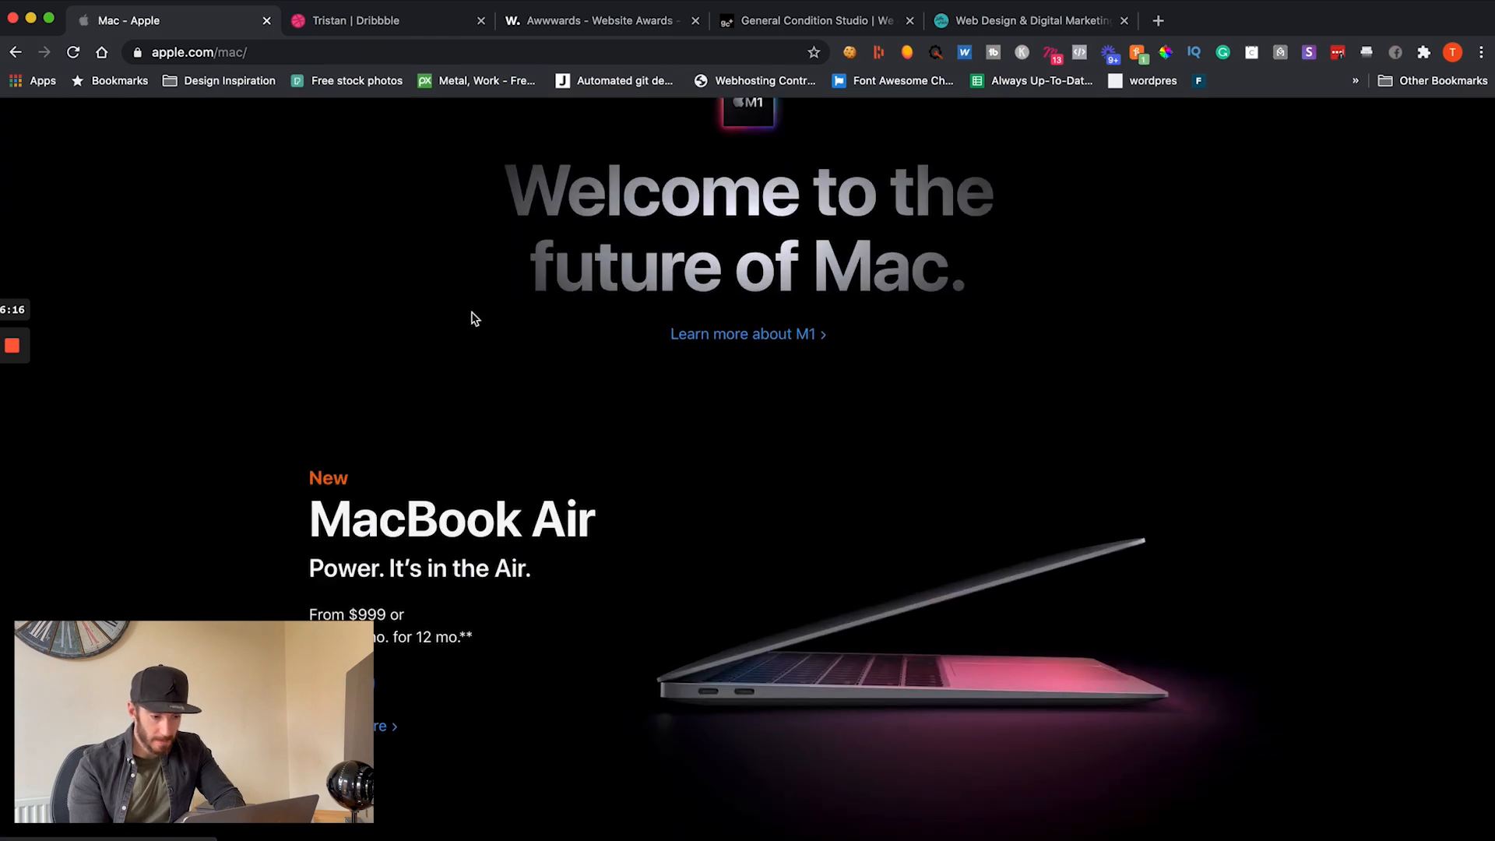
scroll(up, 3)
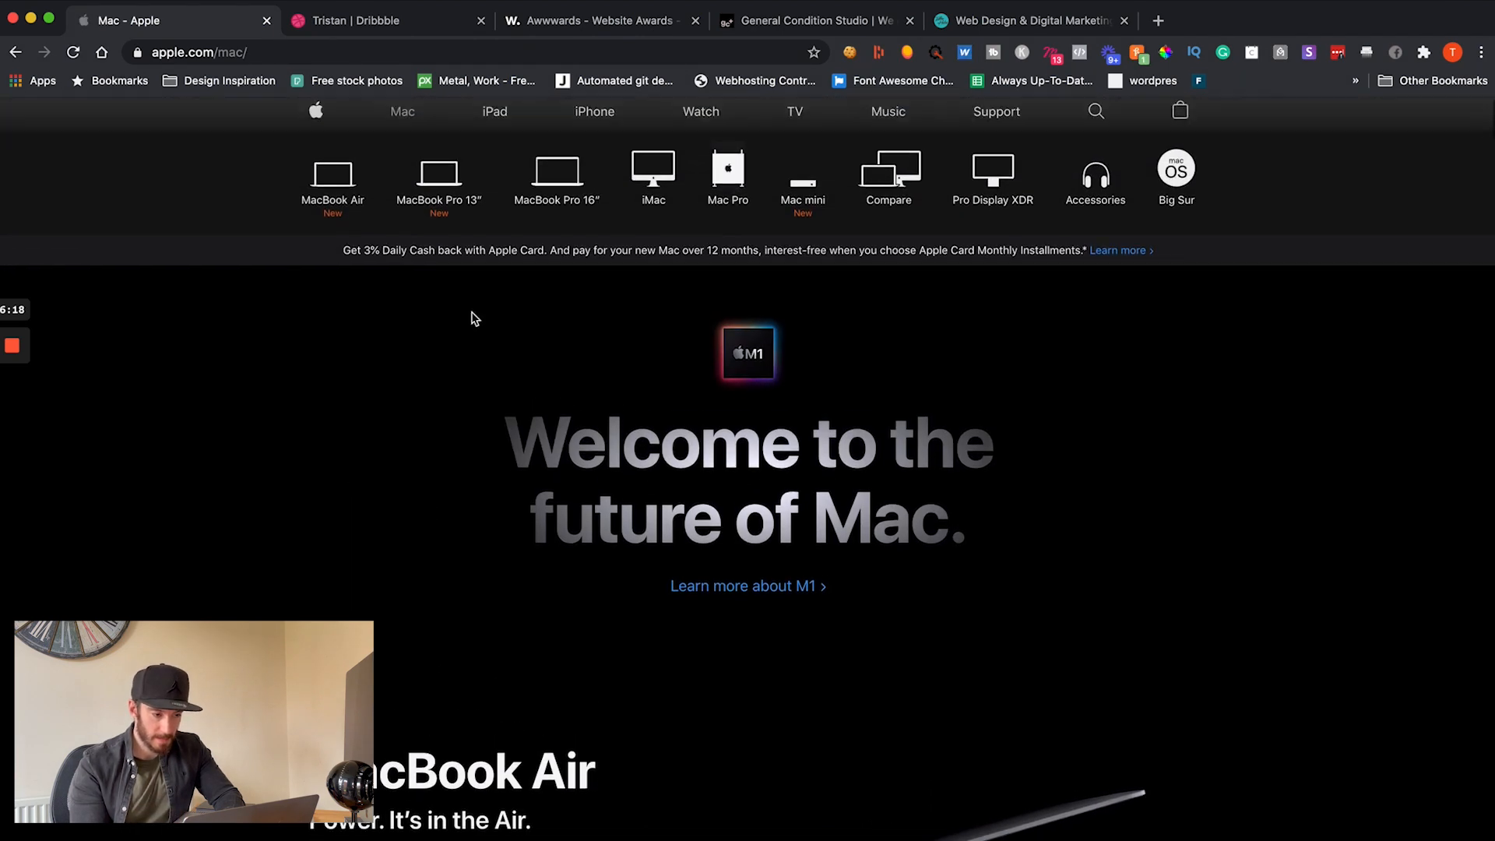
scroll(down, 3)
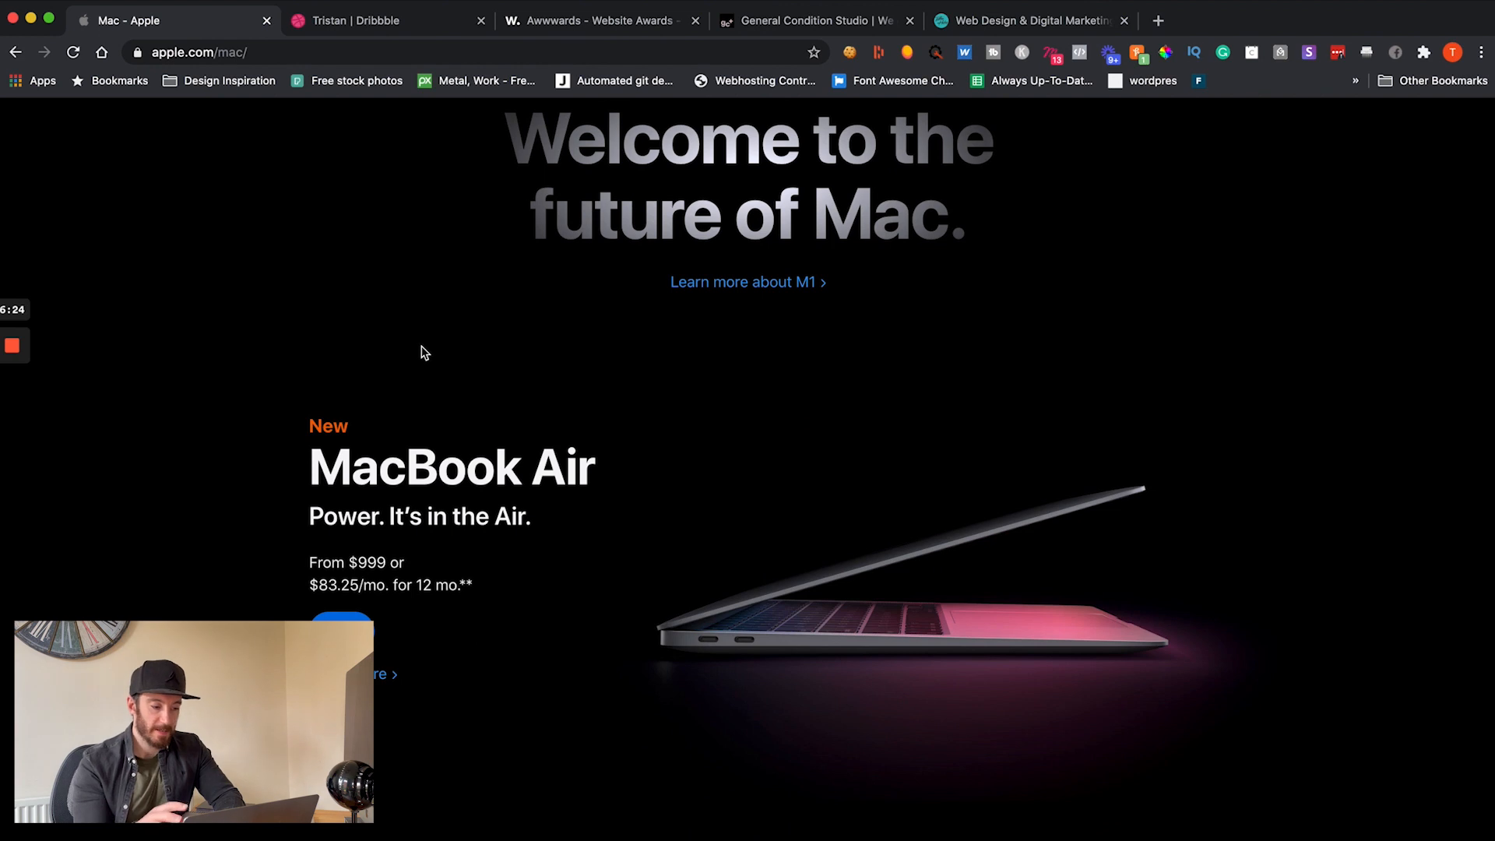
mouse_move(628, 430)
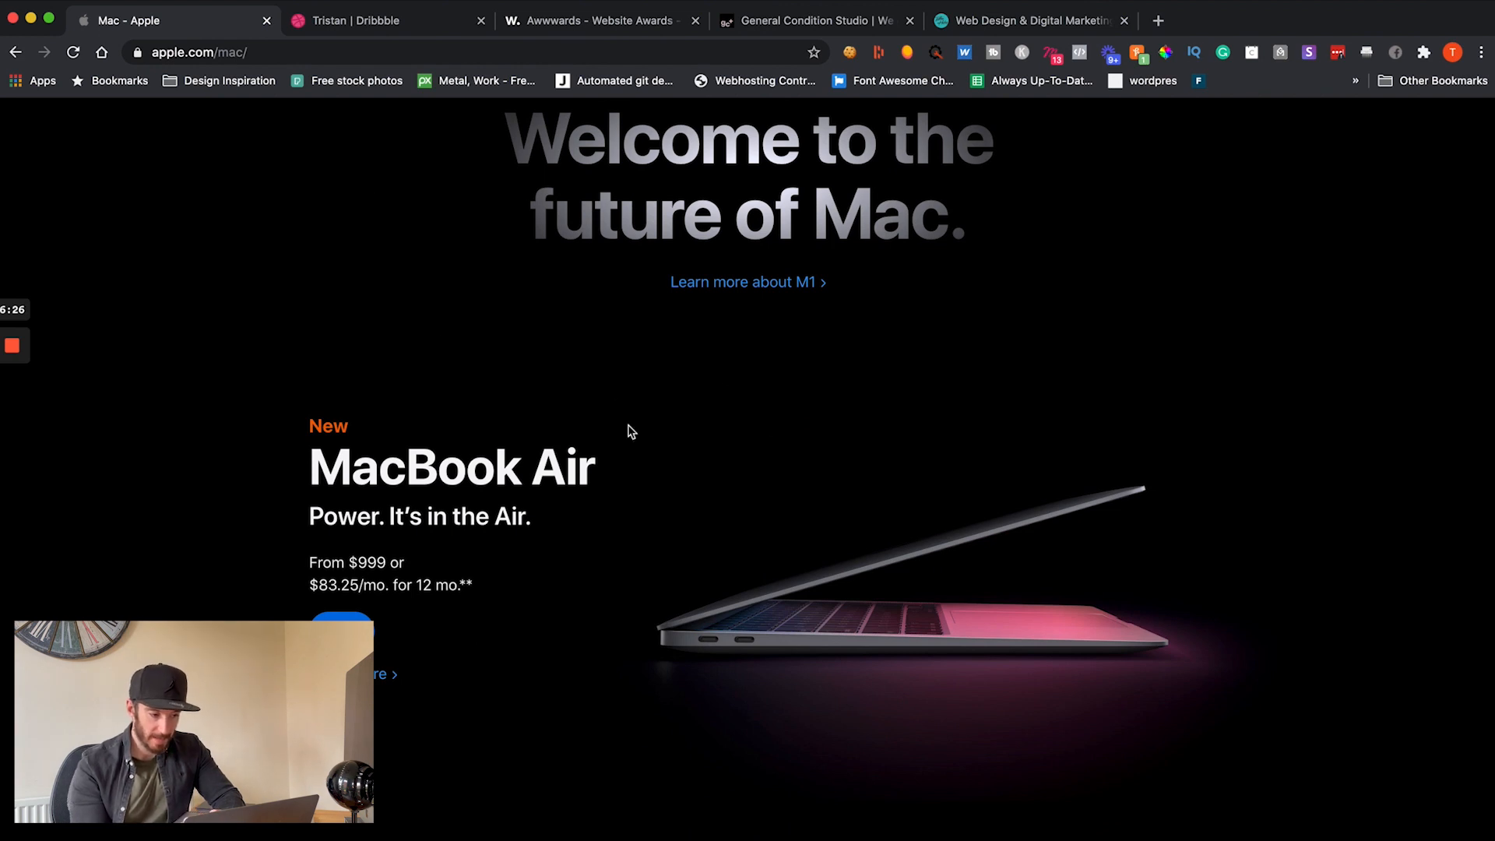
mouse_move(510, 467)
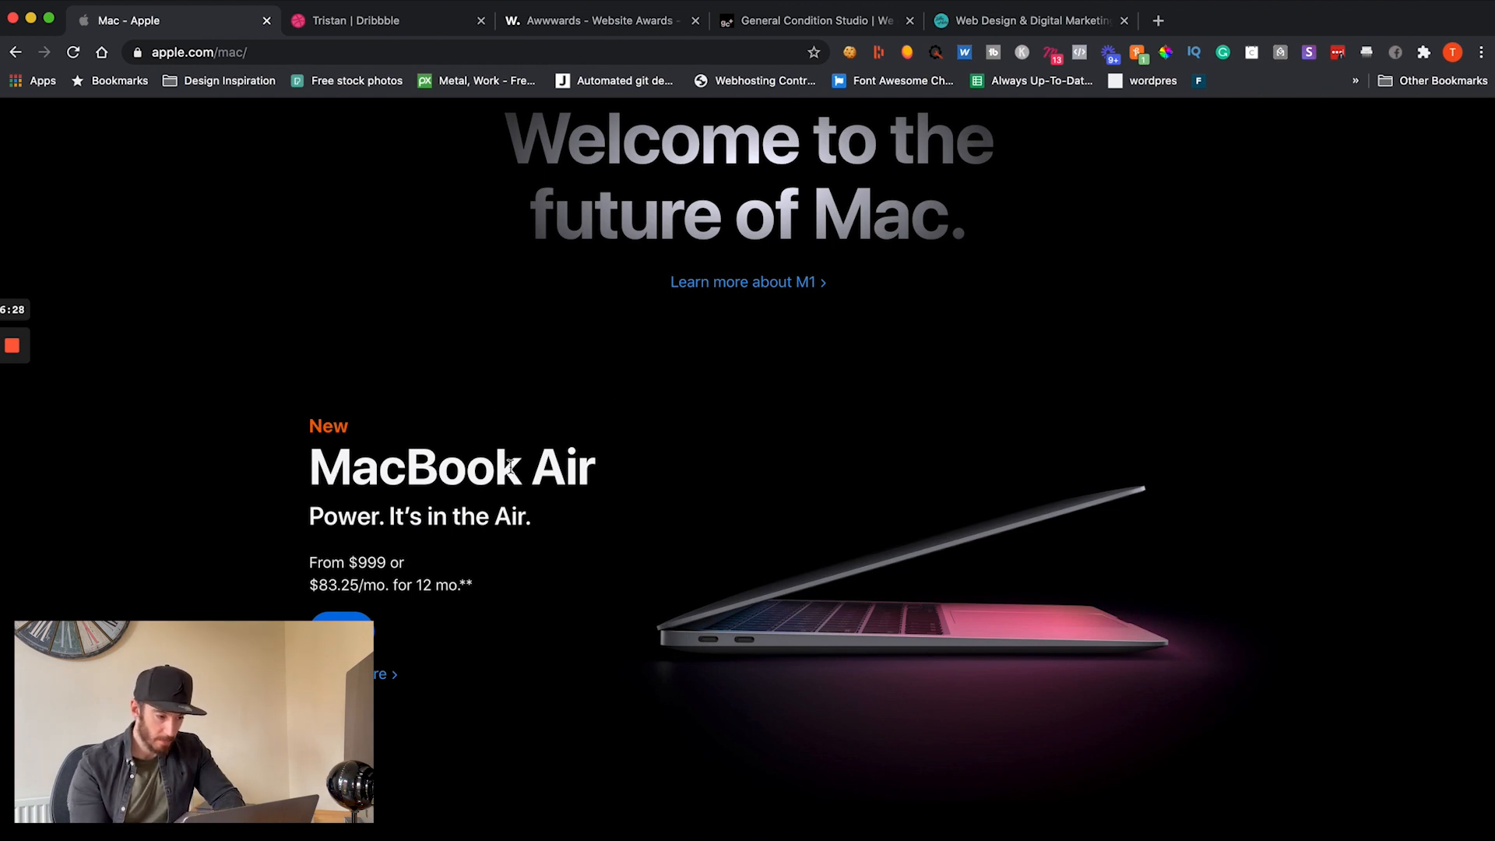
scroll(down, 3)
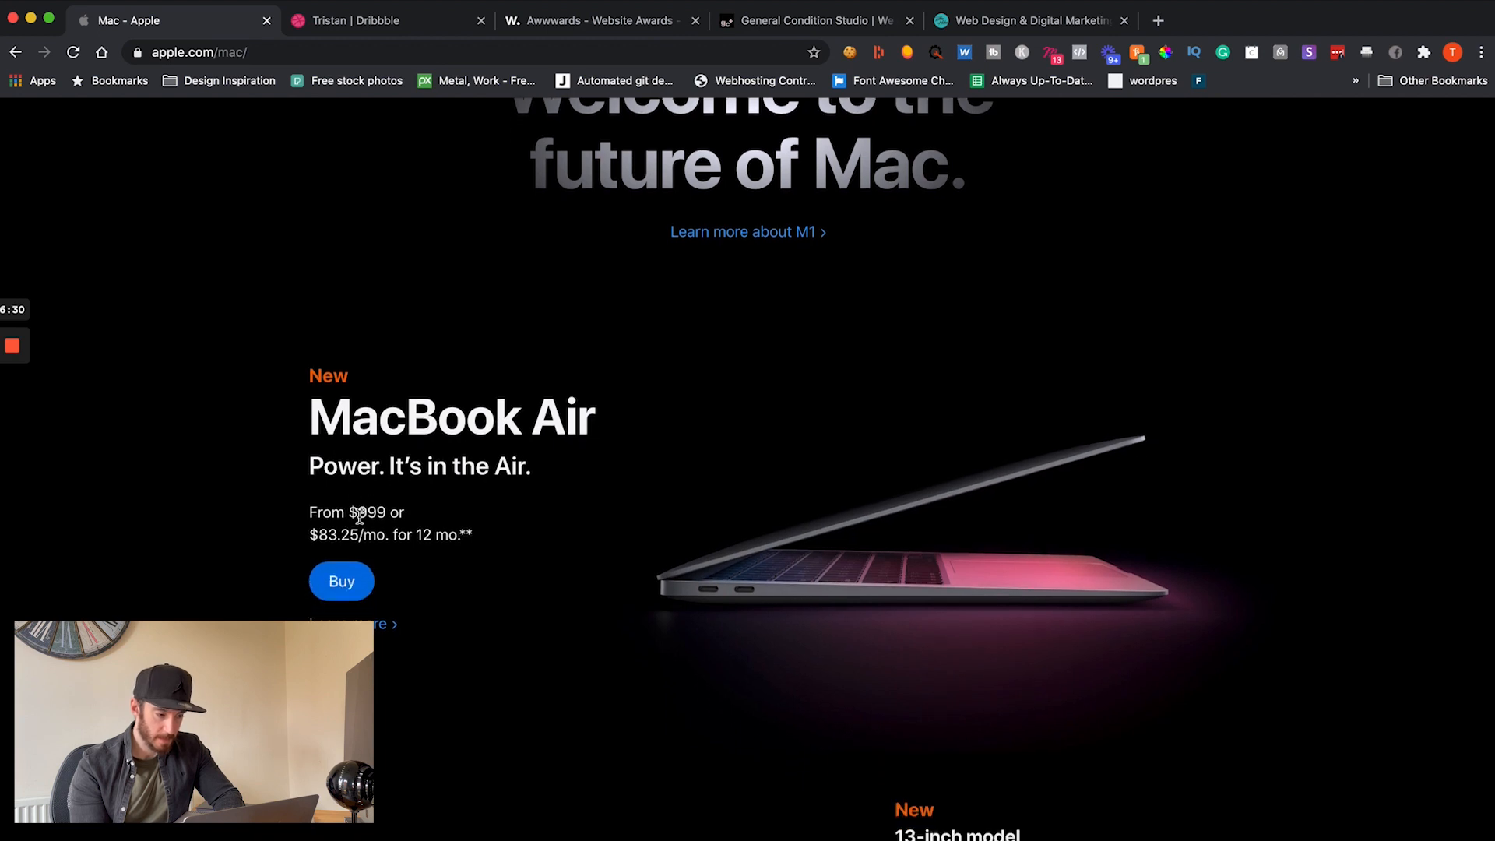
mouse_move(886, 451)
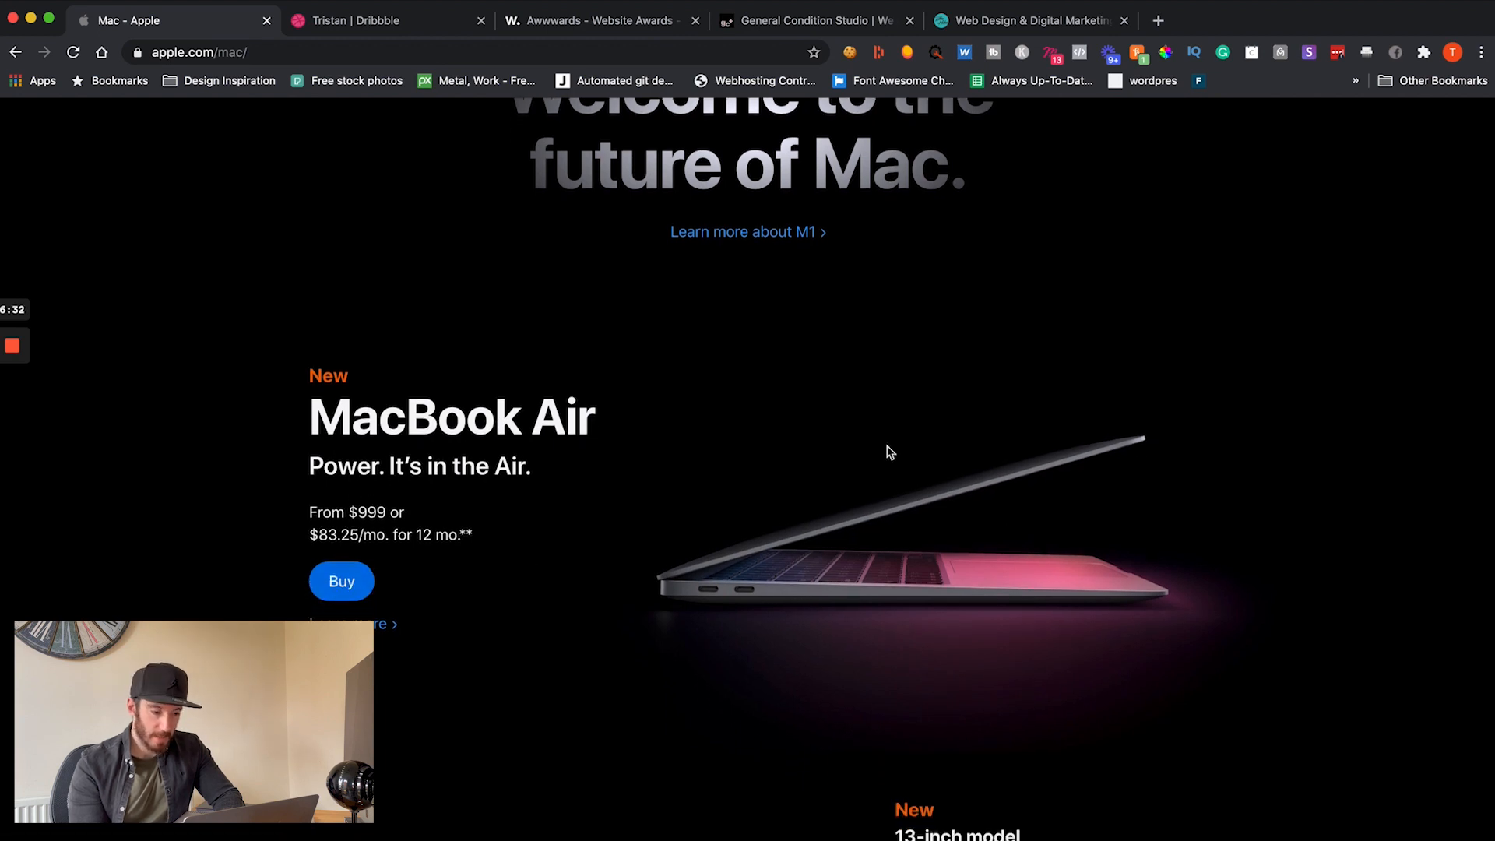
scroll(down, 3)
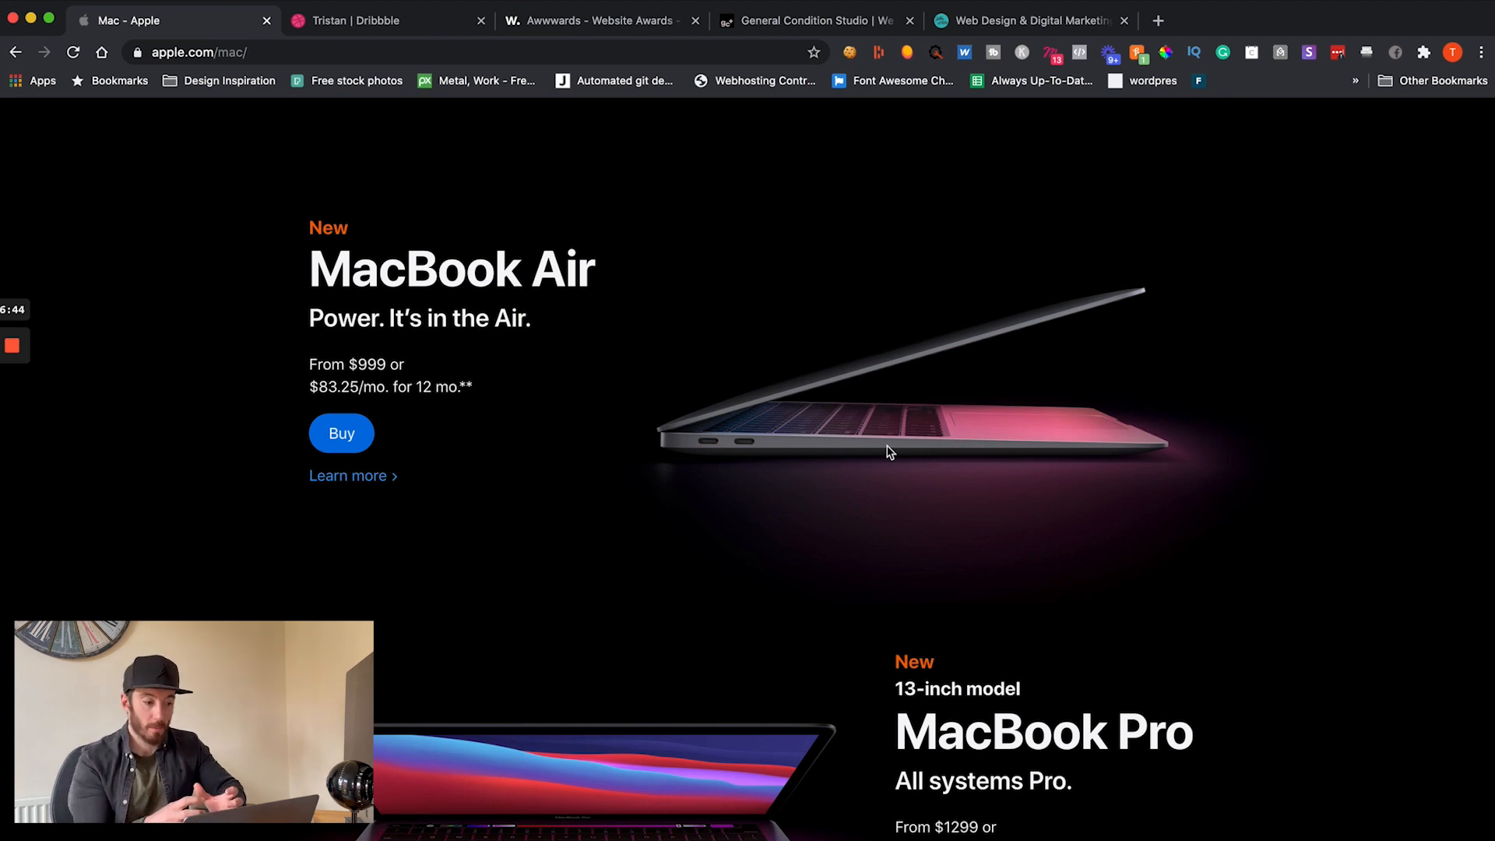
mouse_move(908, 408)
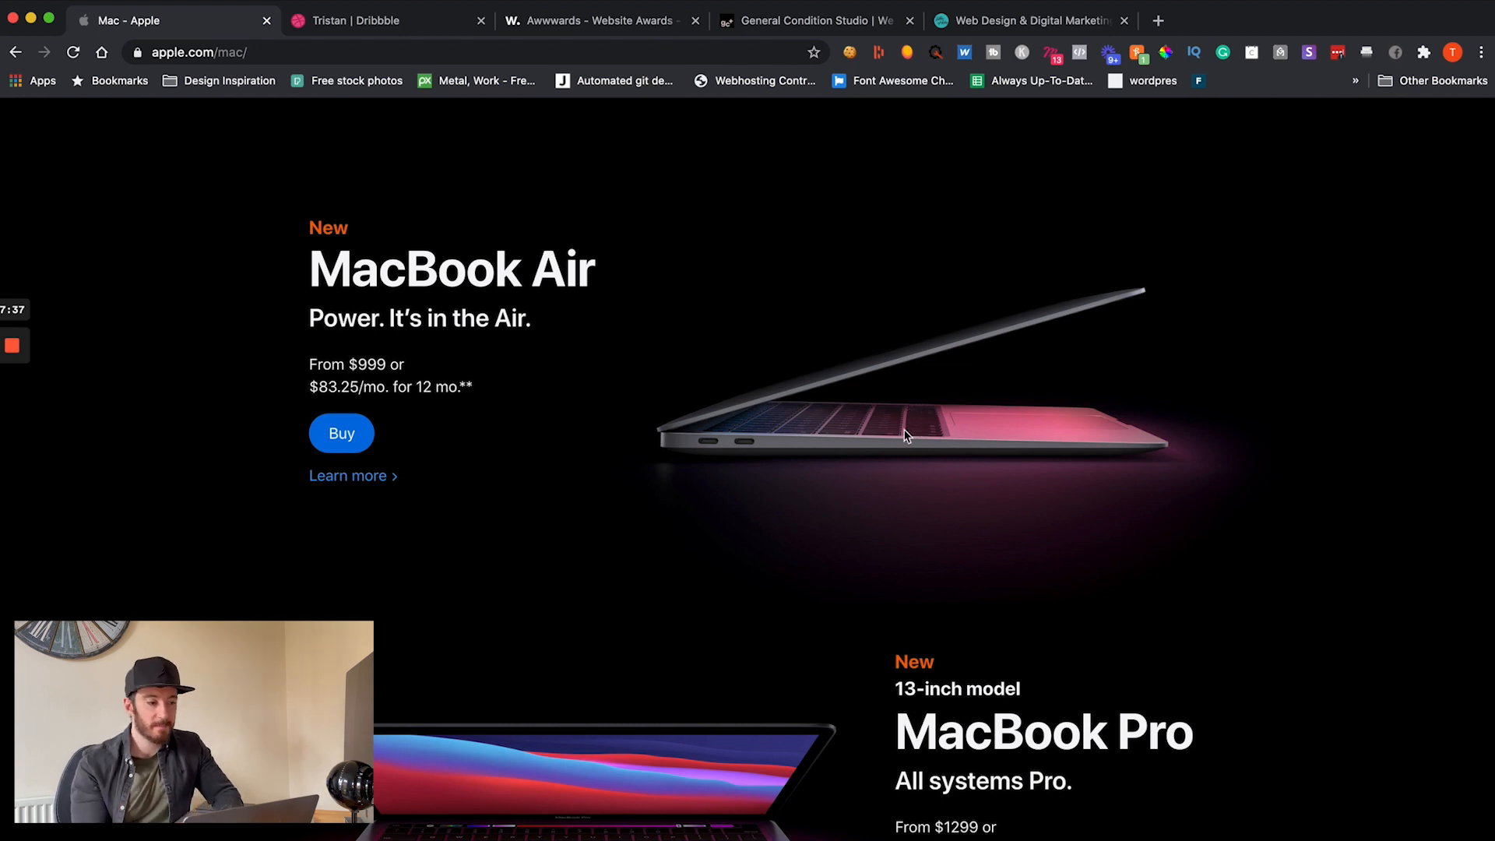
Step: Switch to the Dribbble tab showing the 'Welcome to my Web & UI Design Portfolio' profile
click(389, 20)
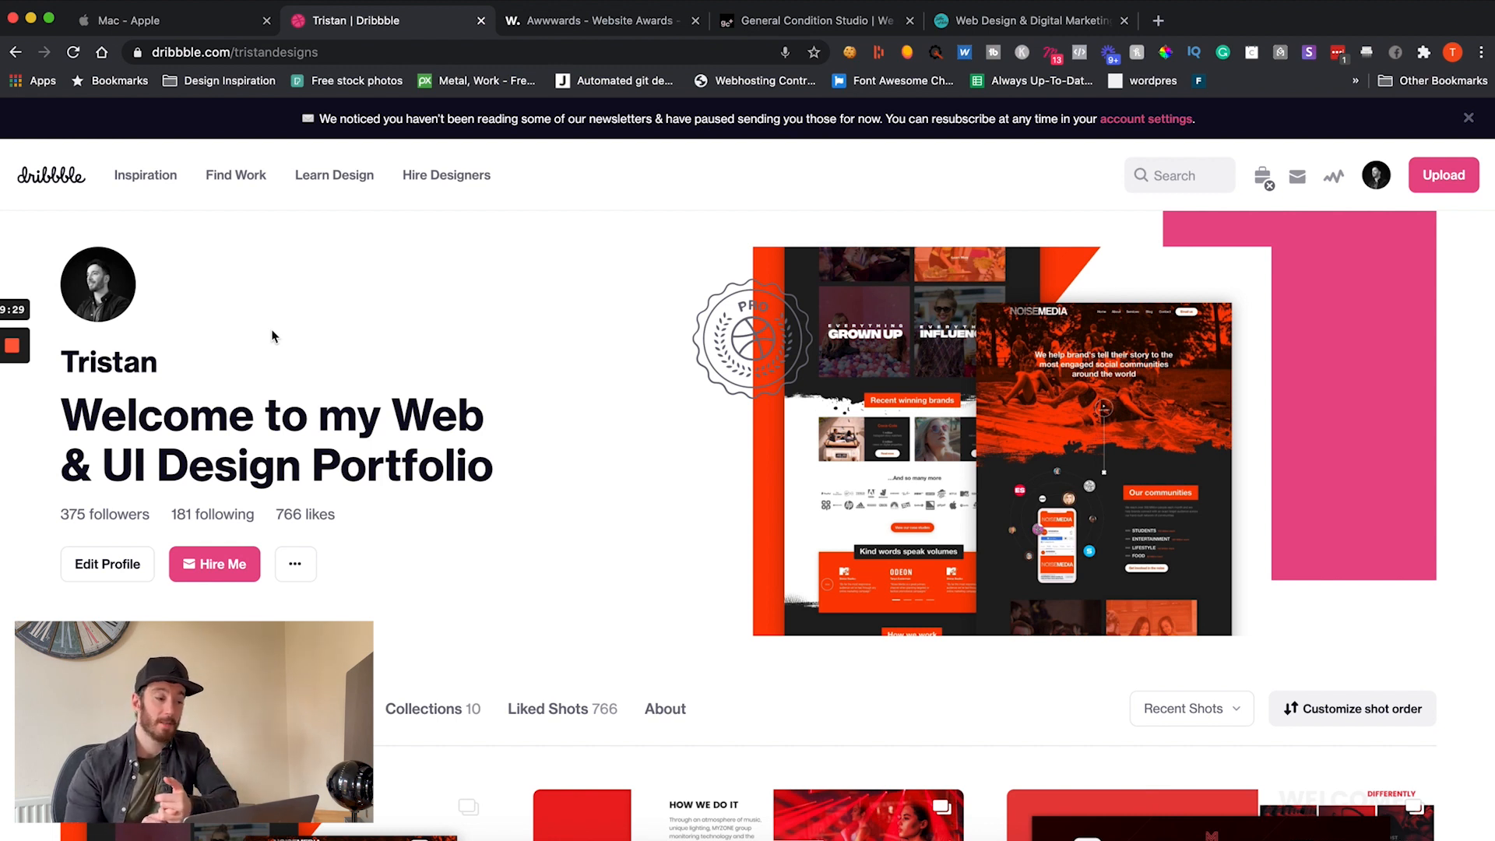
mouse_move(527, 336)
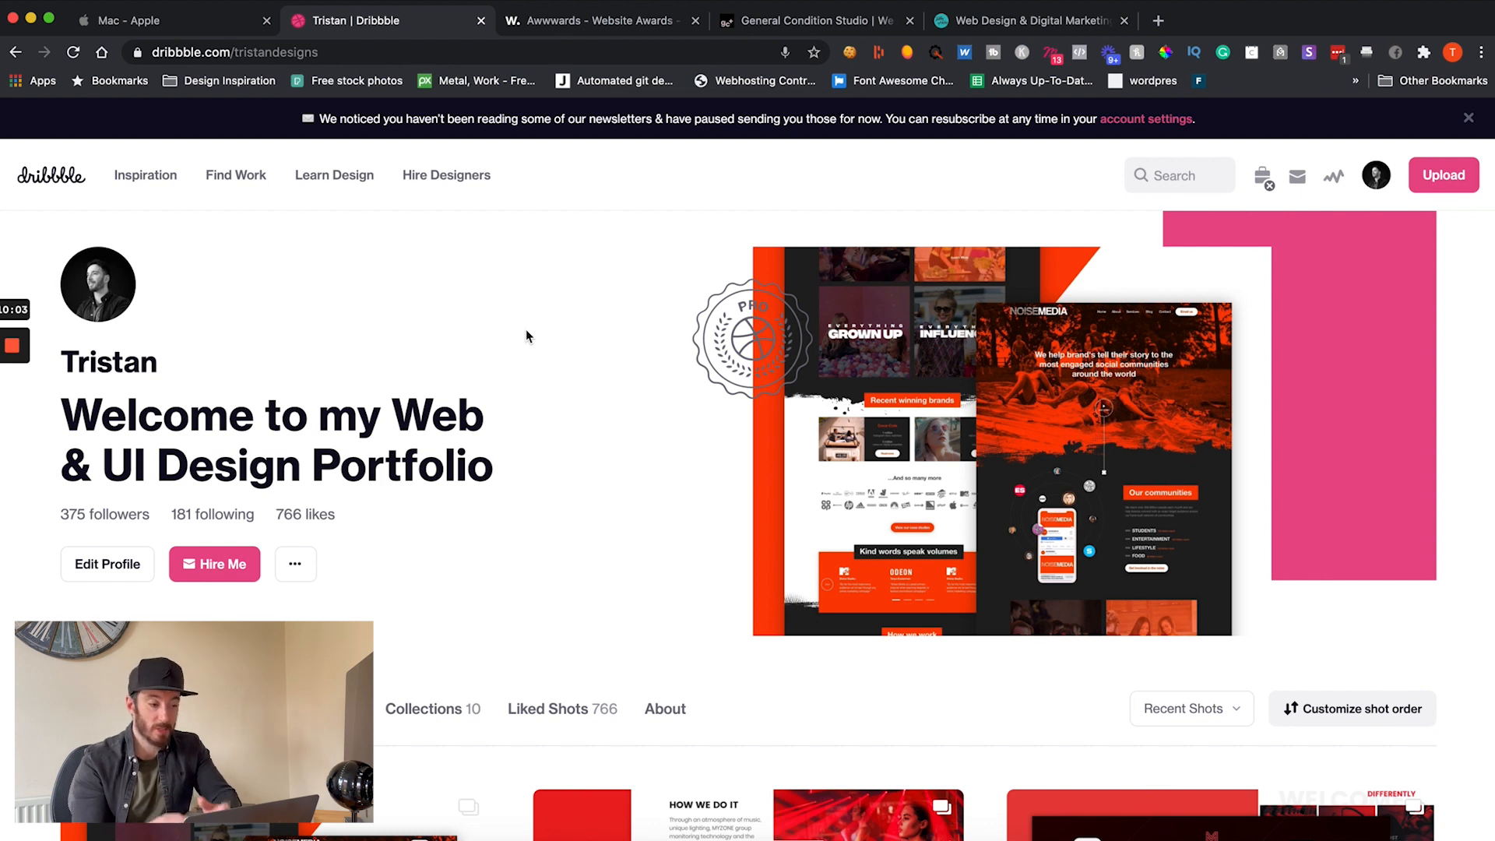
Step: Search Dribbble for 'real estate website' to list matching design shots
click(1179, 175)
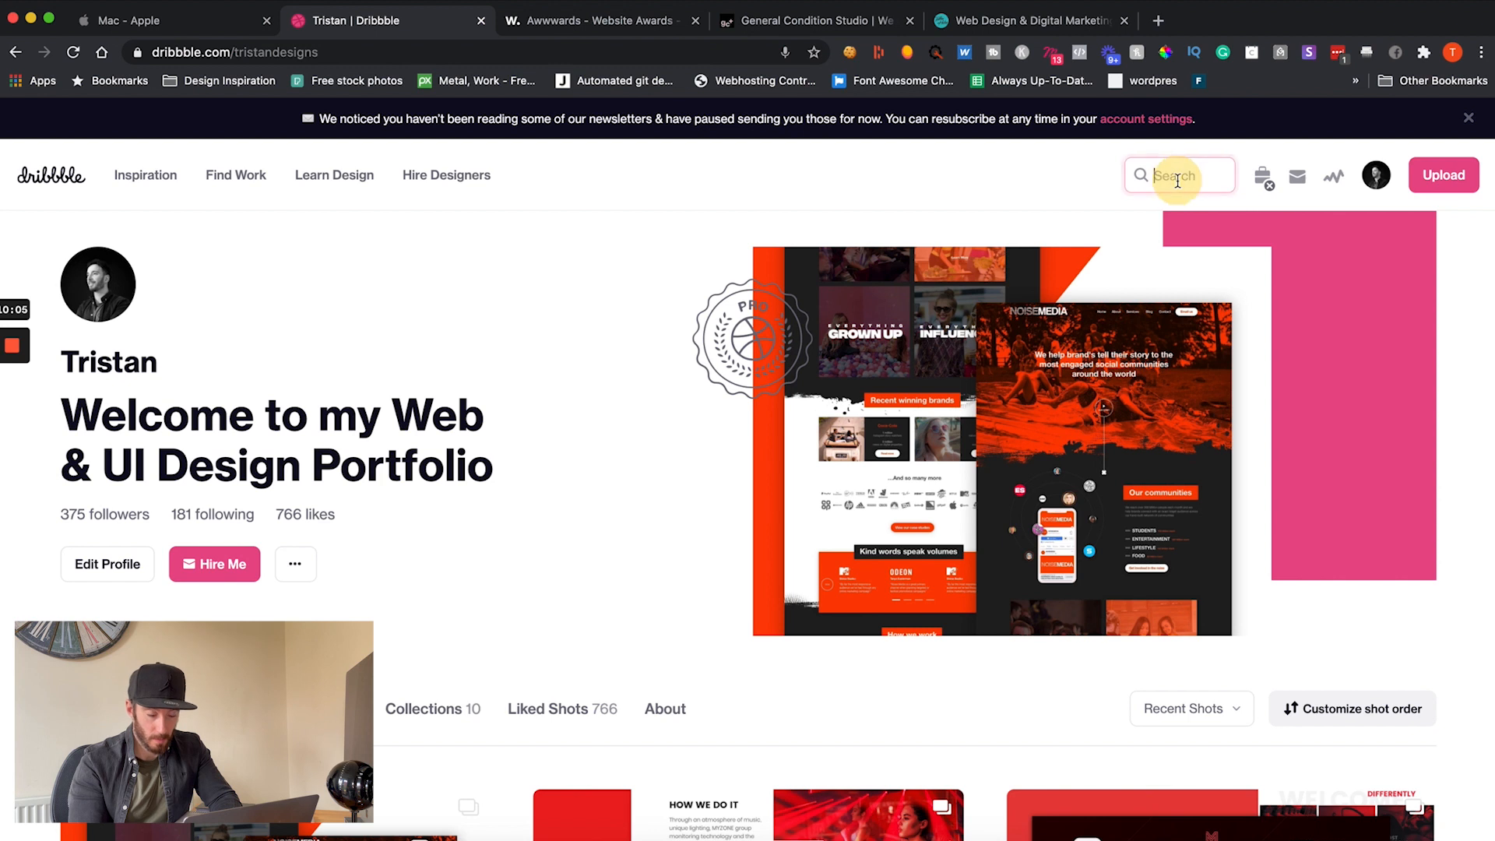
text(e)
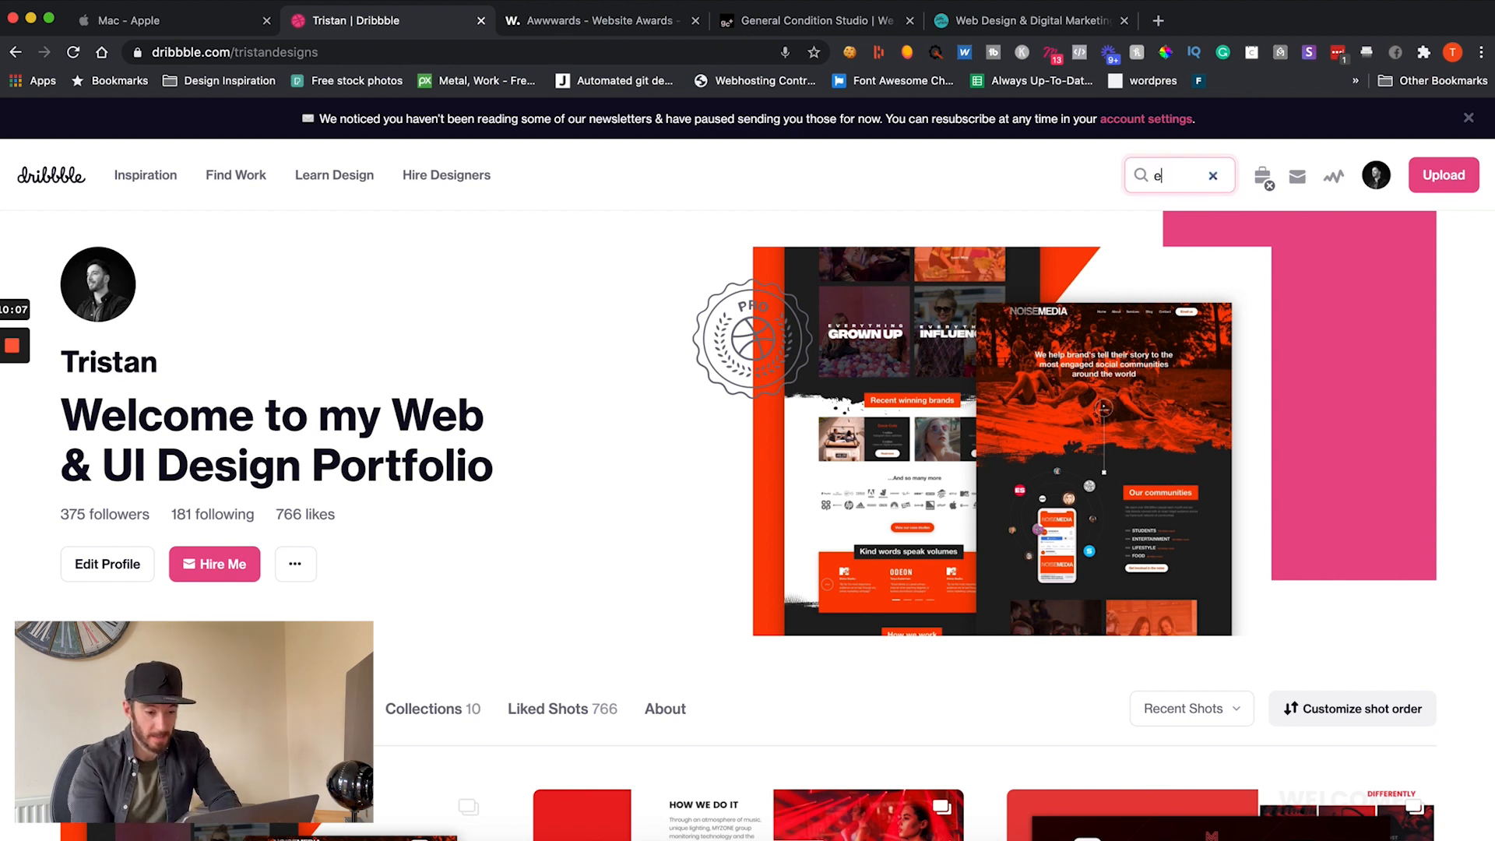
text(real)
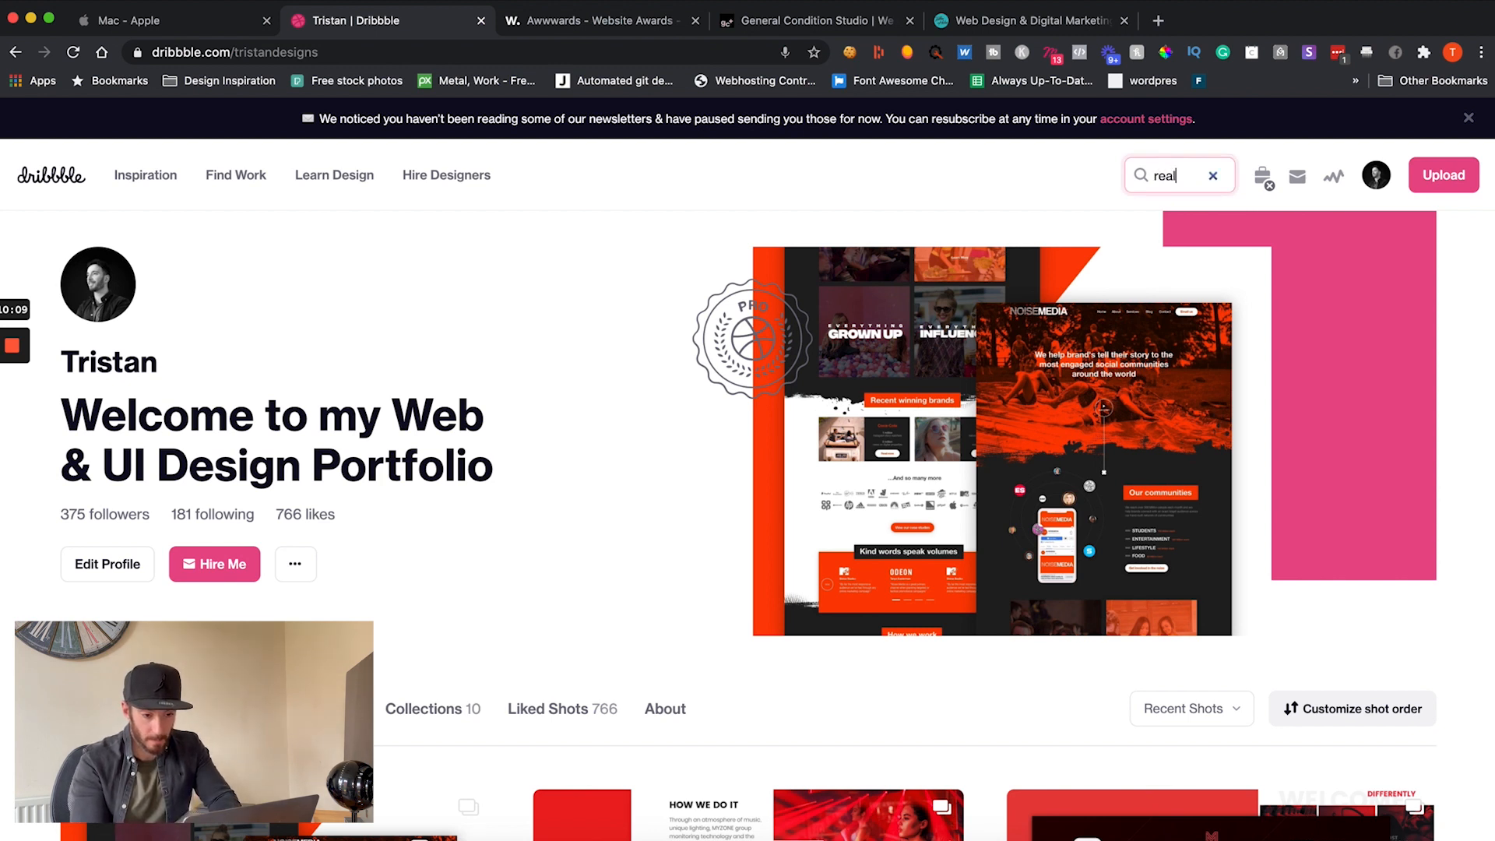
key(Return)
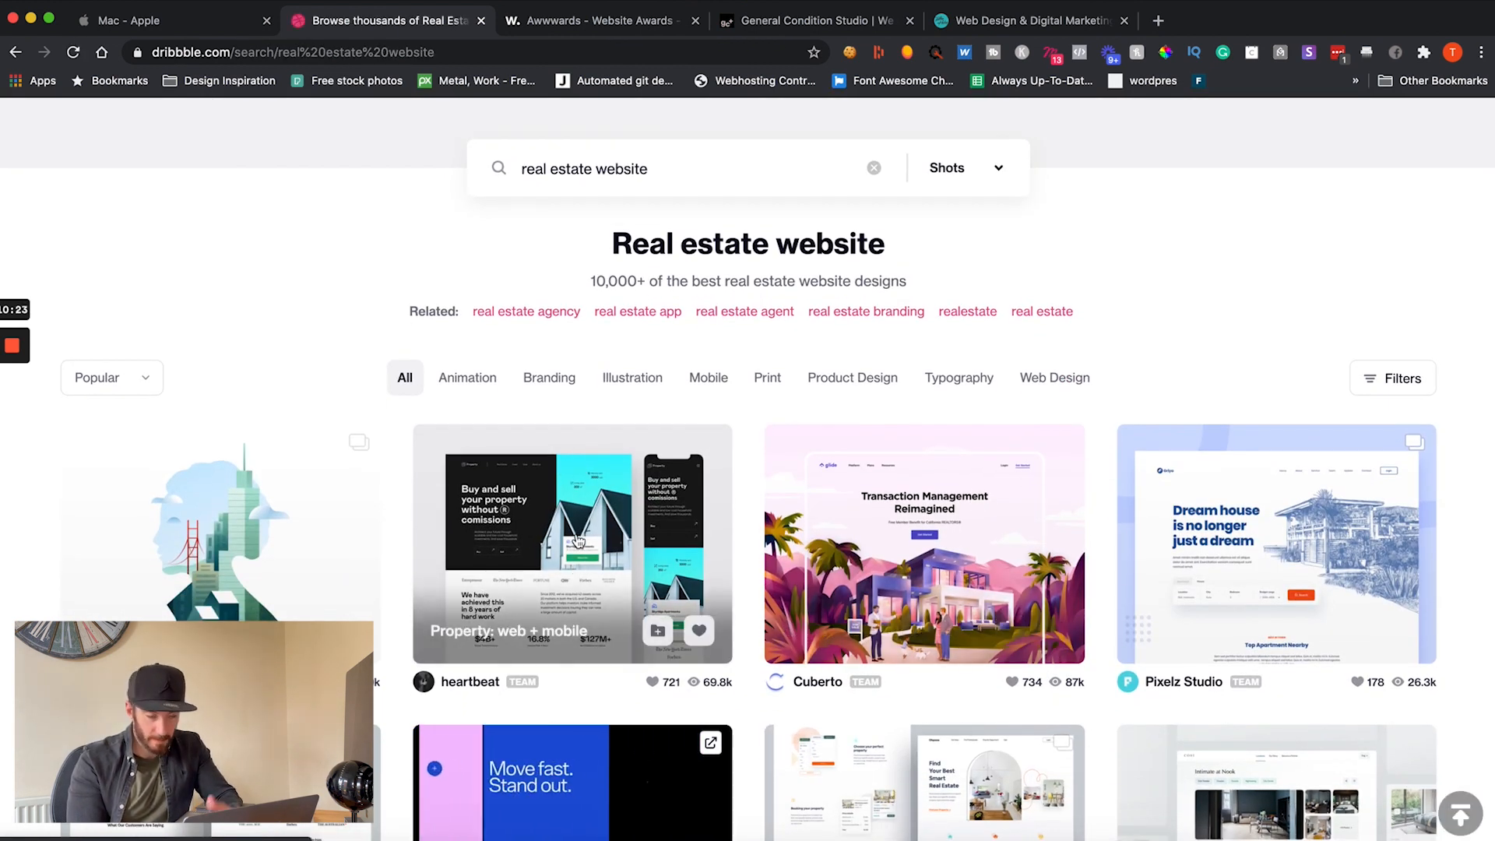
Step: View Vadim Drut's 'Property: web + mobile' shot, looking over its desktop and mobile layouts
click(571, 543)
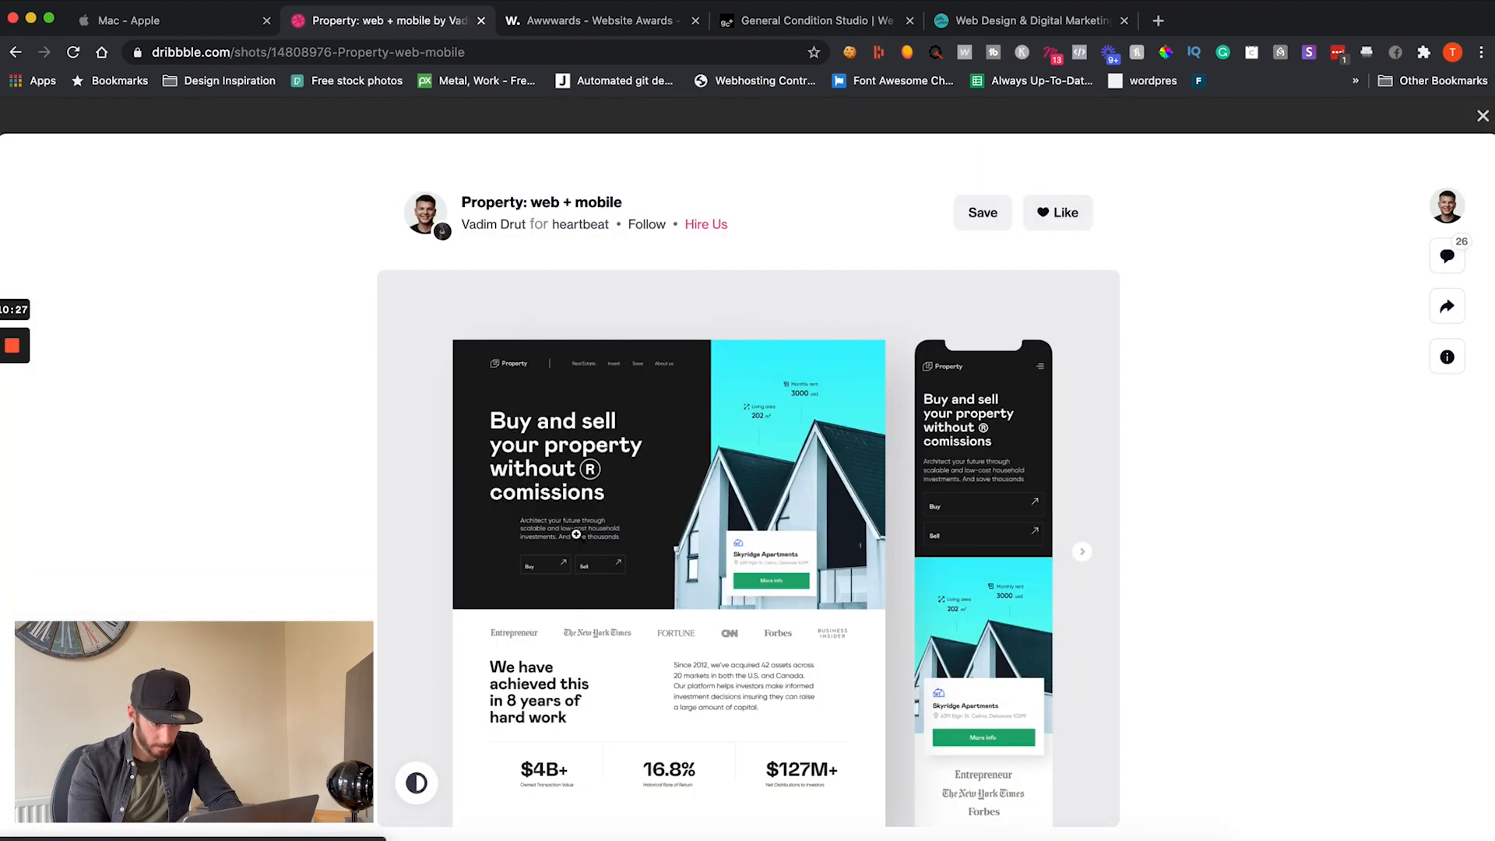
scroll(down, 3)
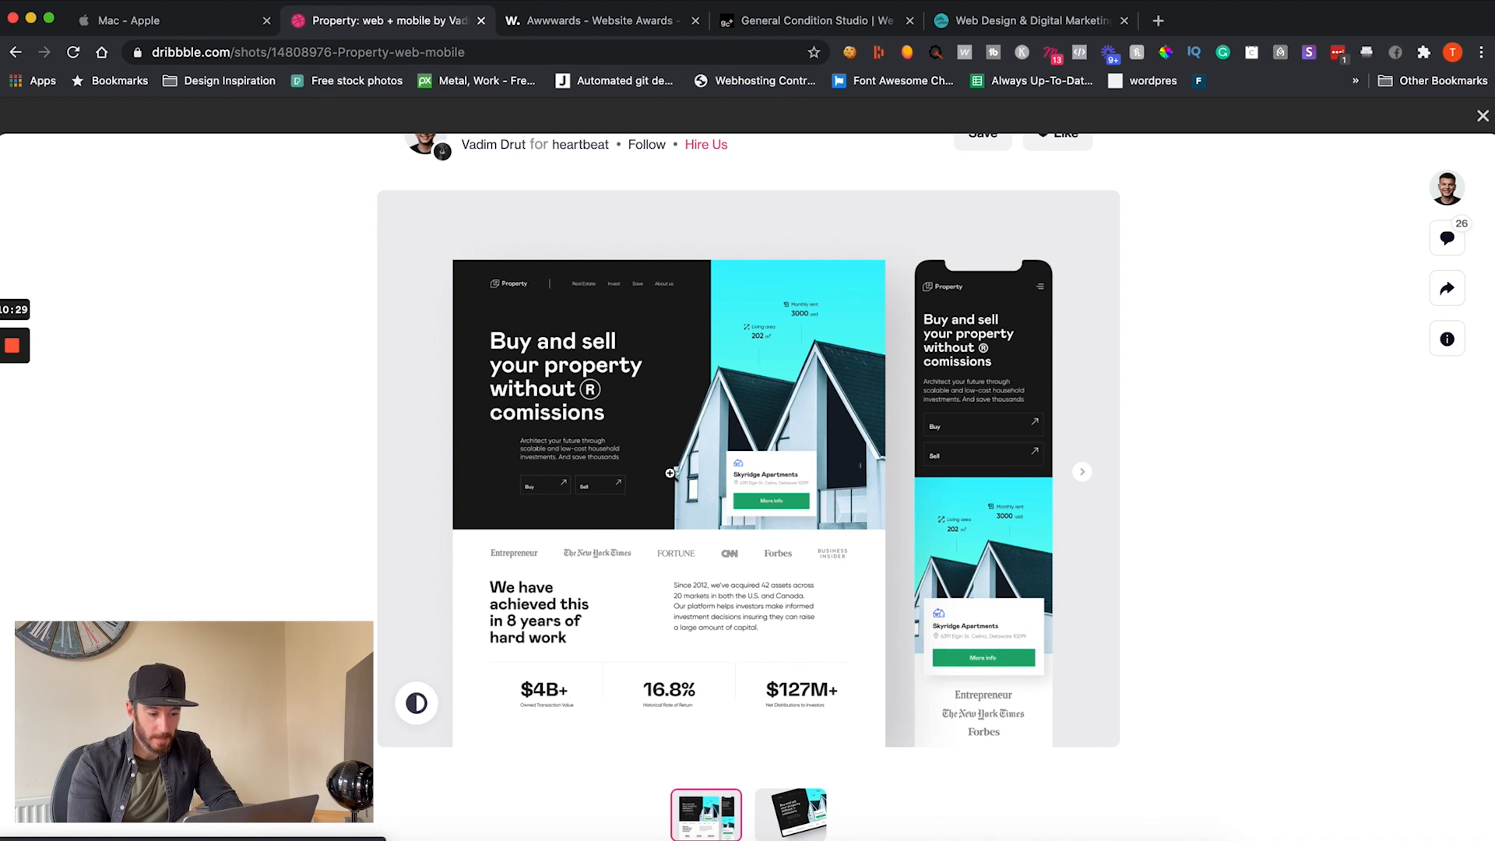
mouse_move(593, 388)
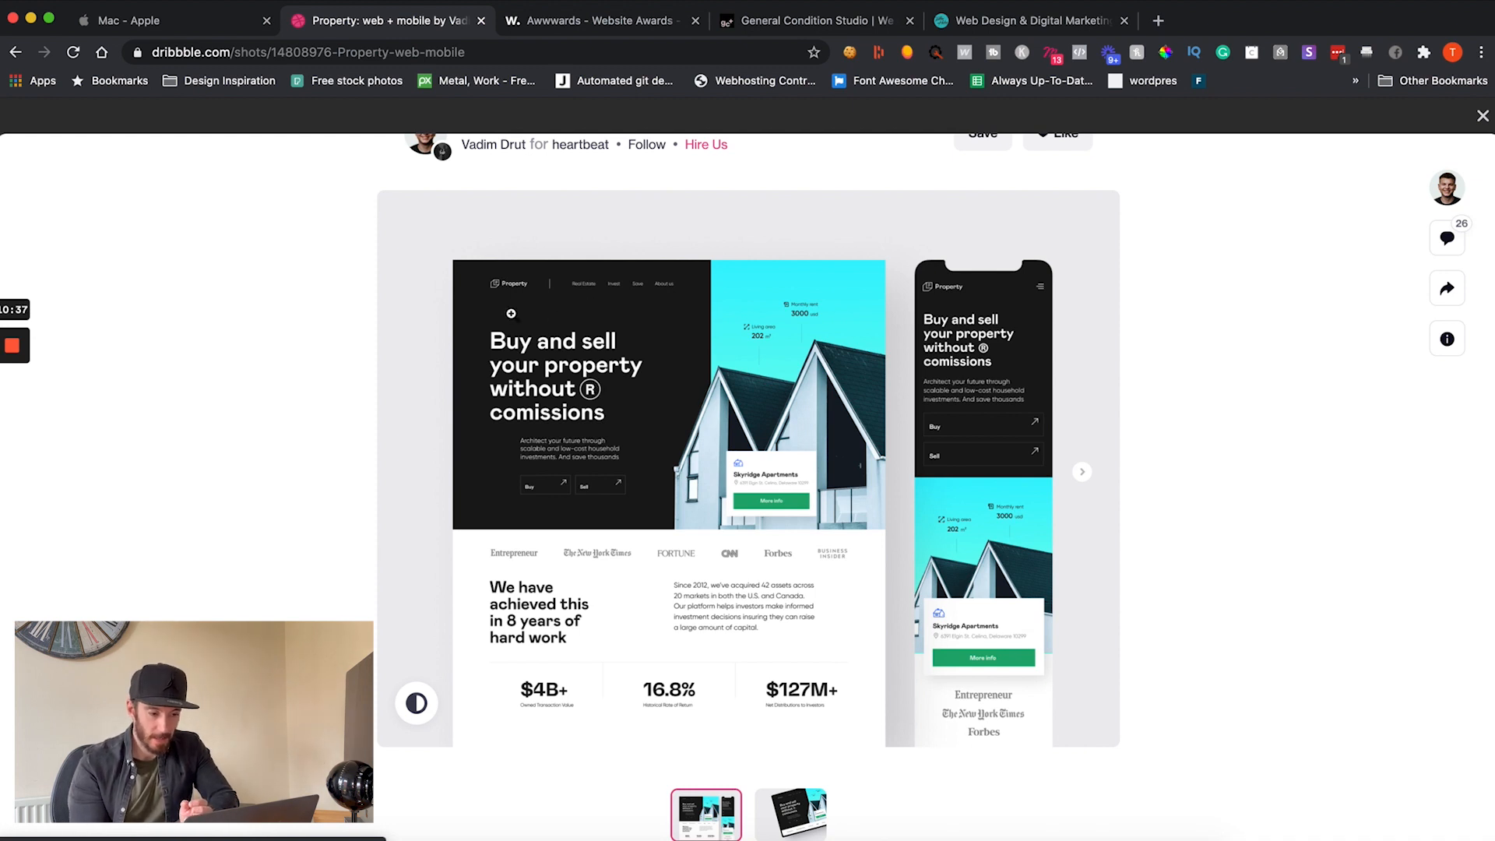
mouse_move(763, 410)
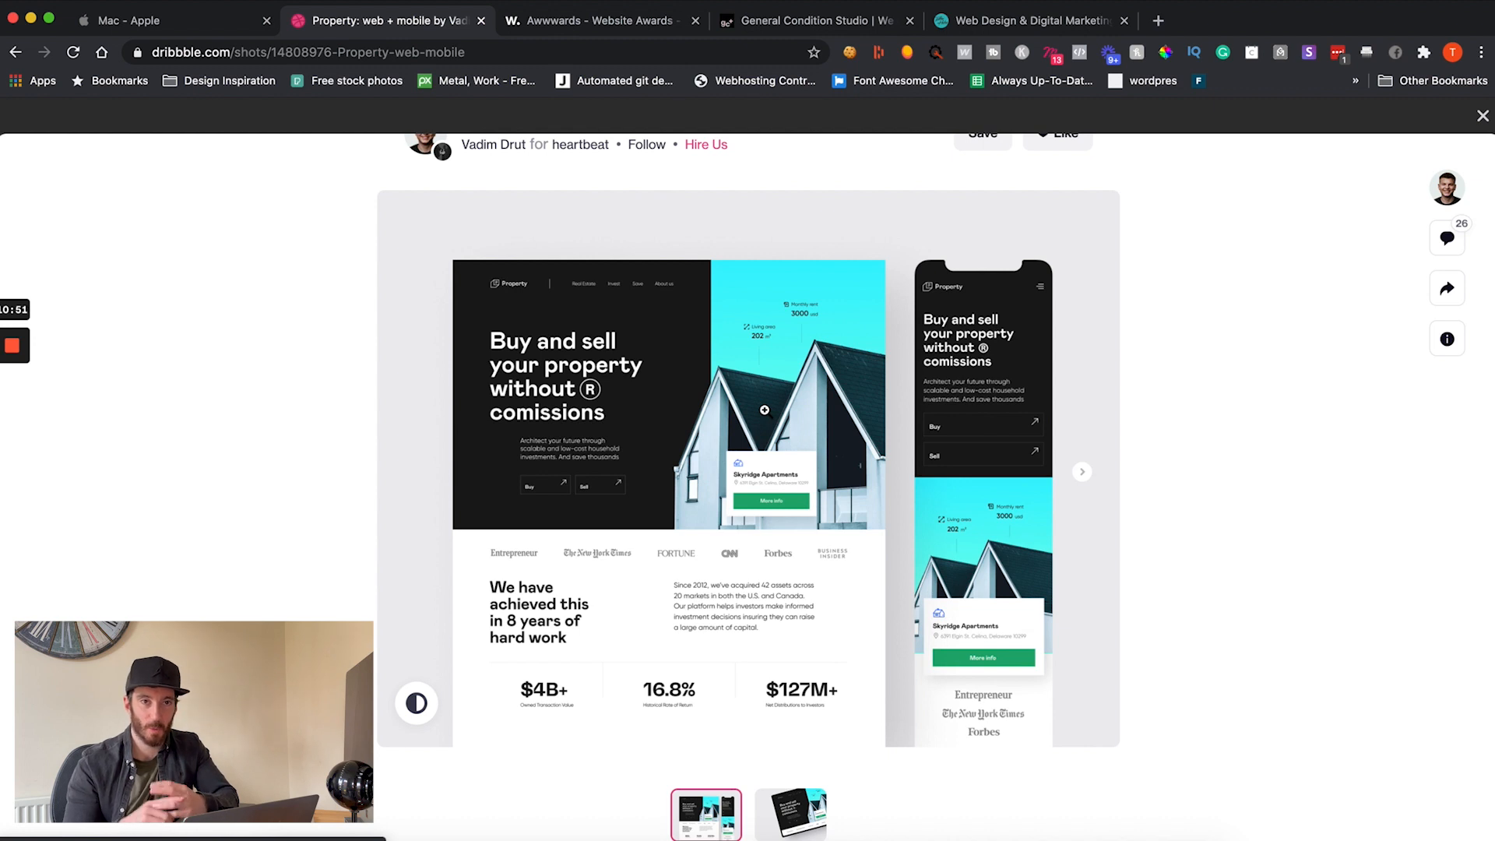
scroll(up, 3)
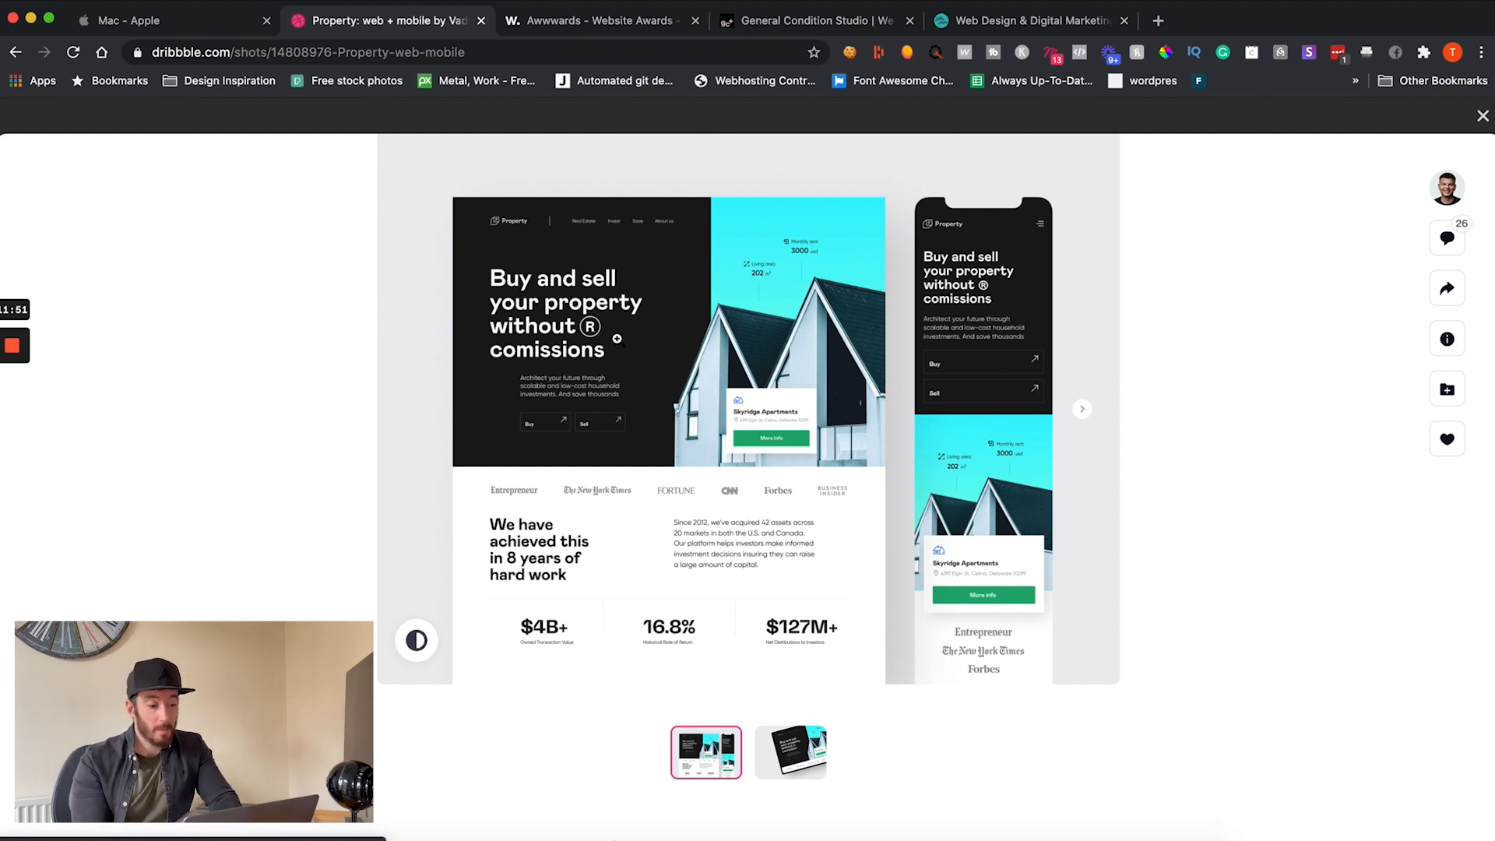
mouse_move(638, 344)
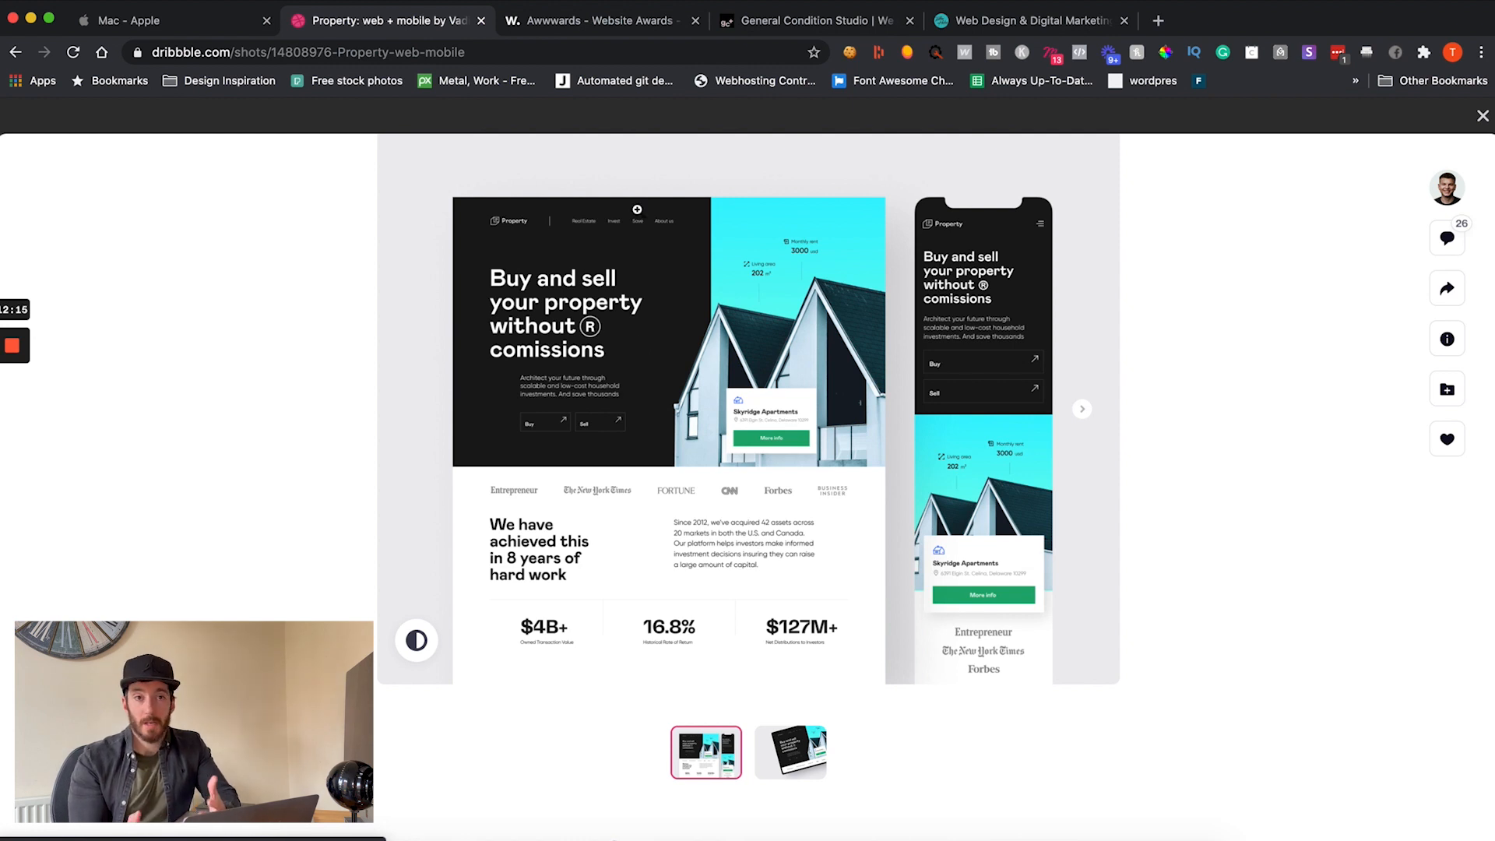
click(600, 21)
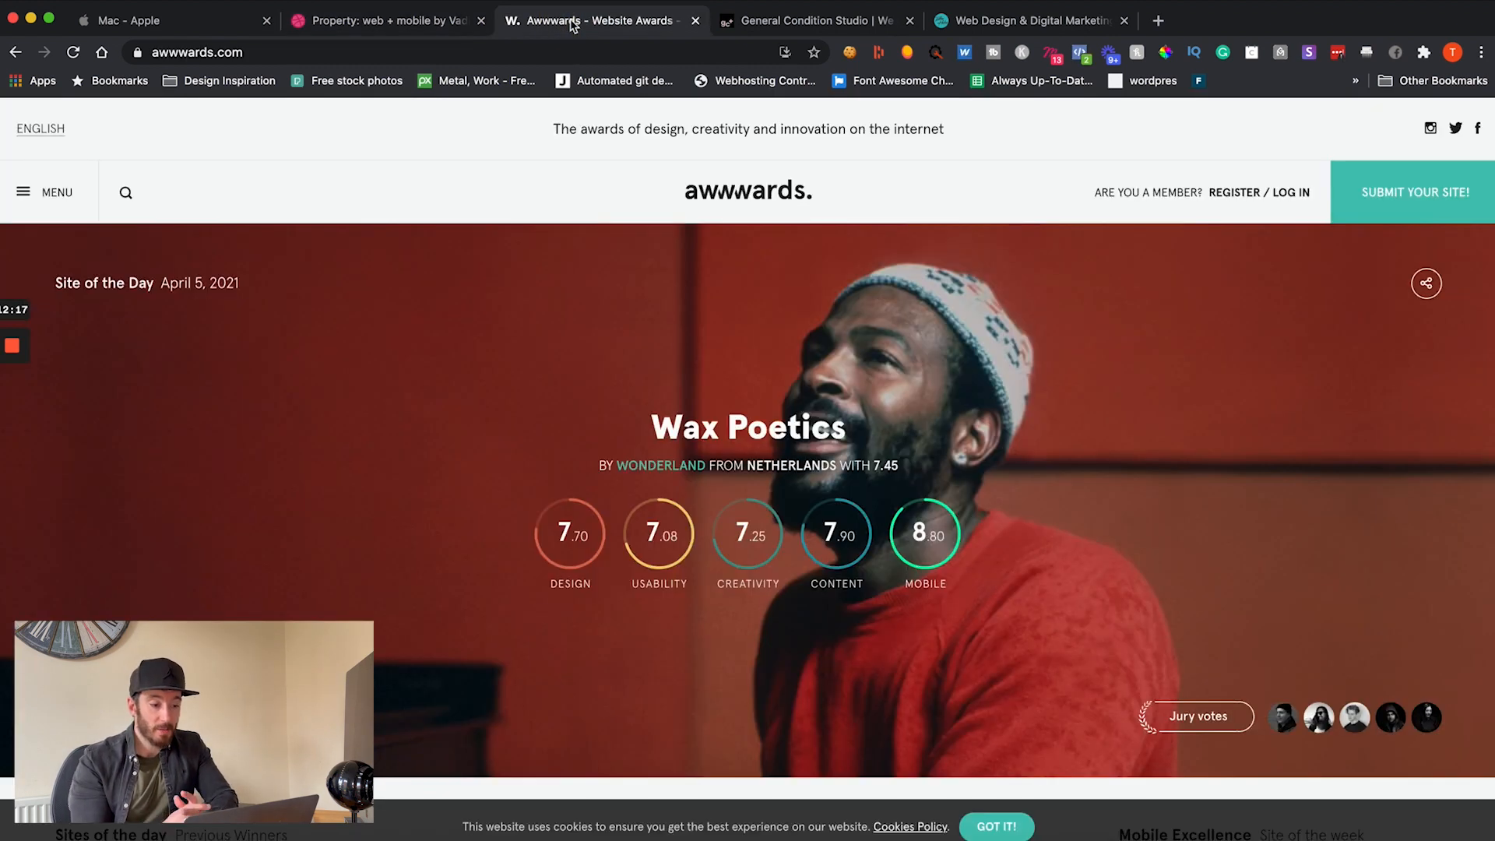
scroll(down, 3)
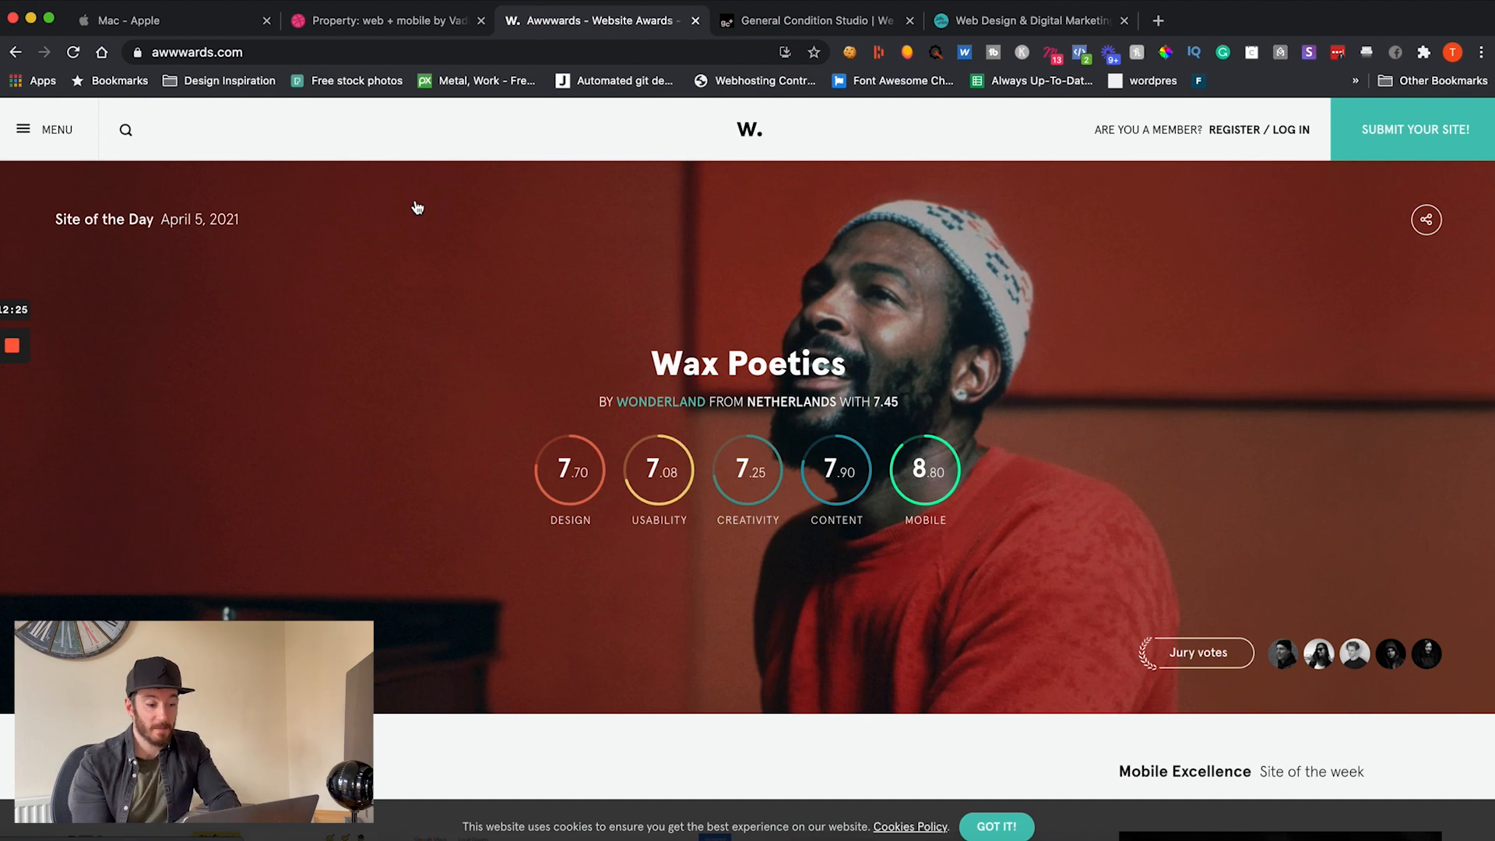
scroll(down, 3)
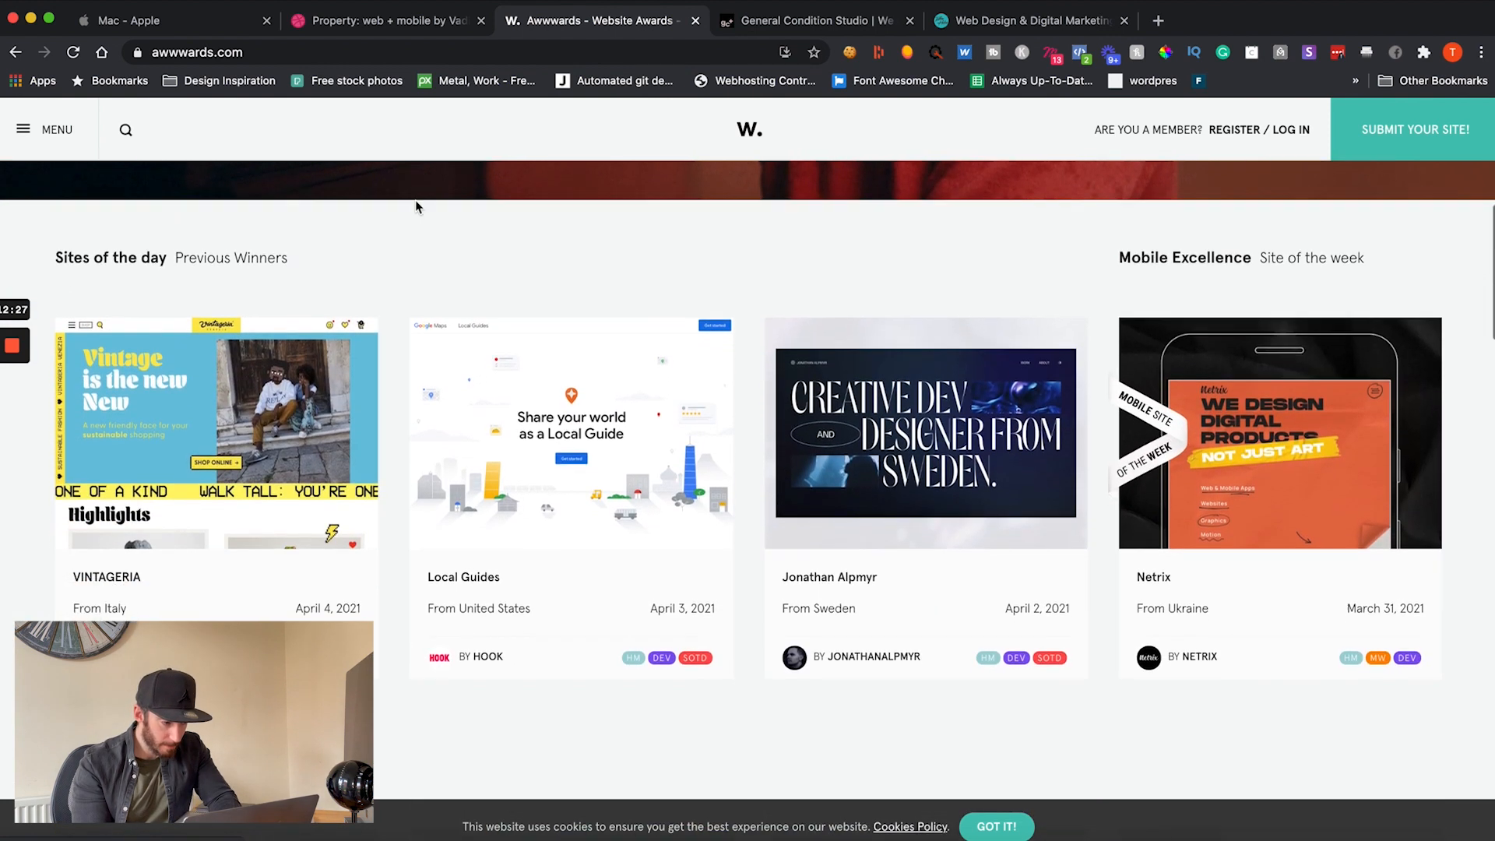
scroll(down, 3)
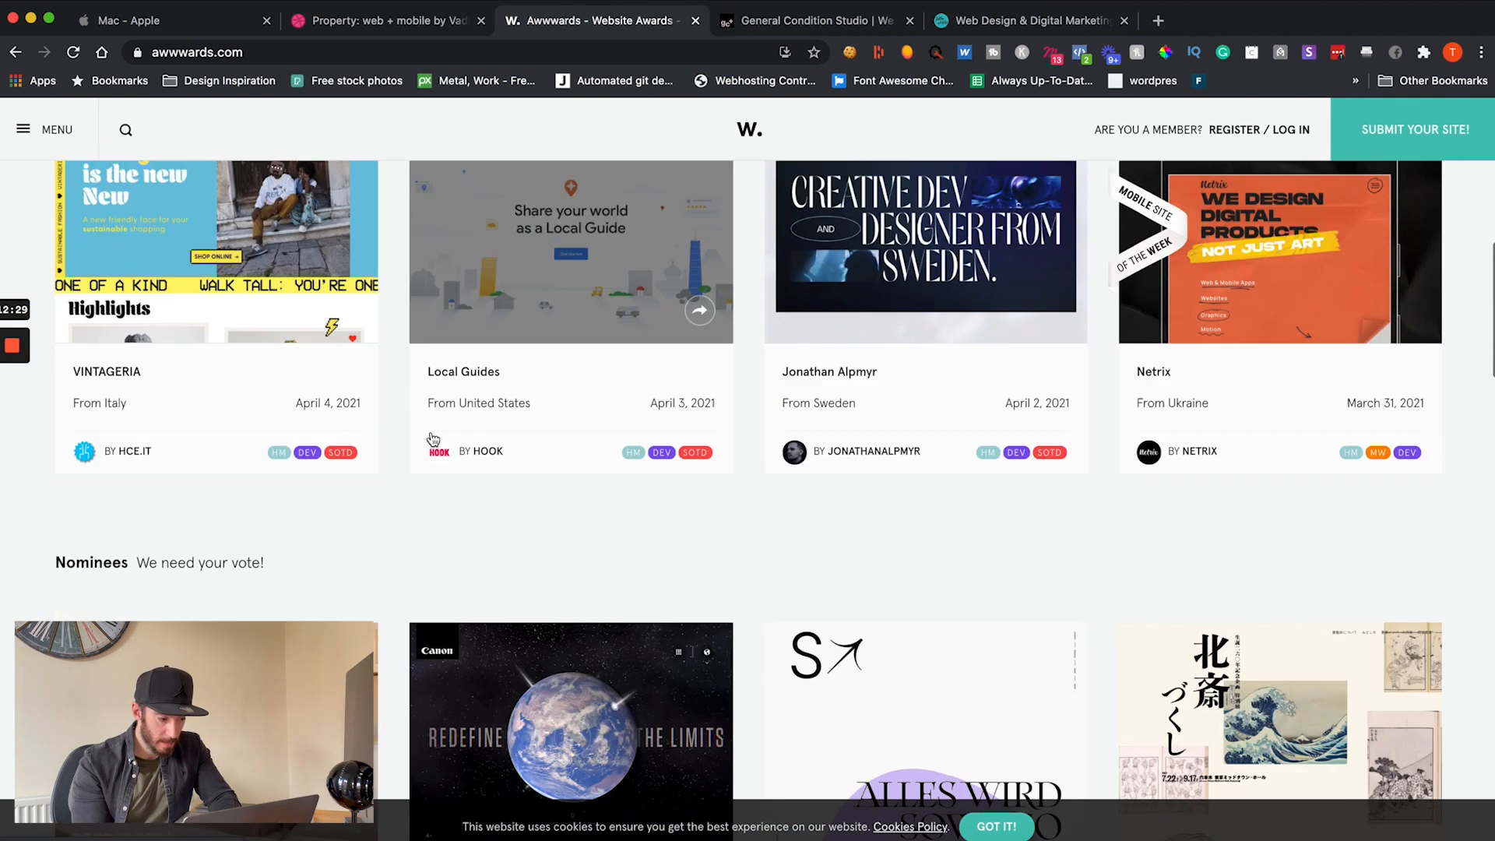
scroll(down, 3)
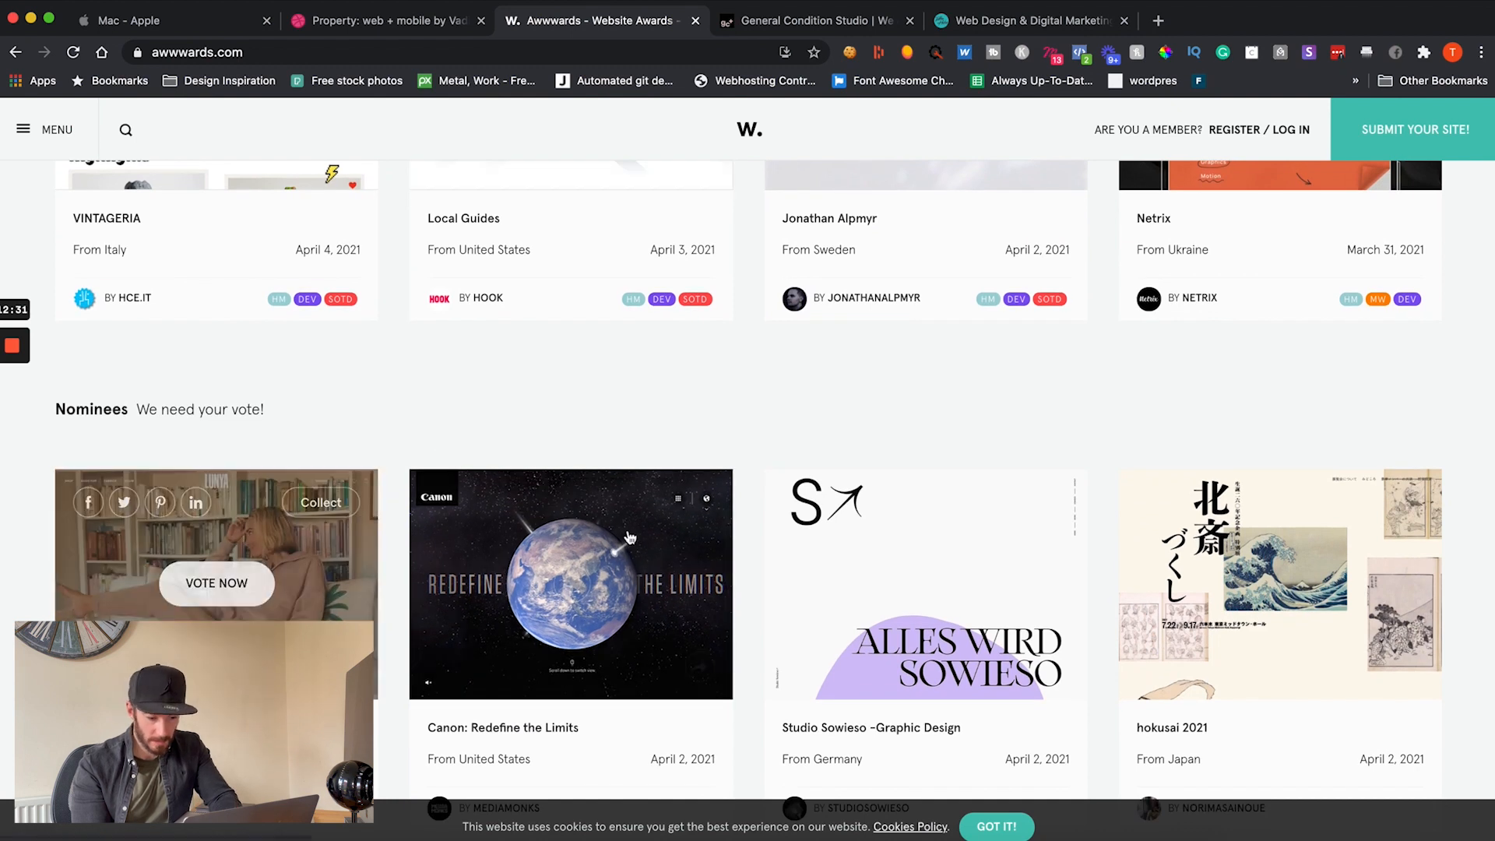
mouse_move(1001, 641)
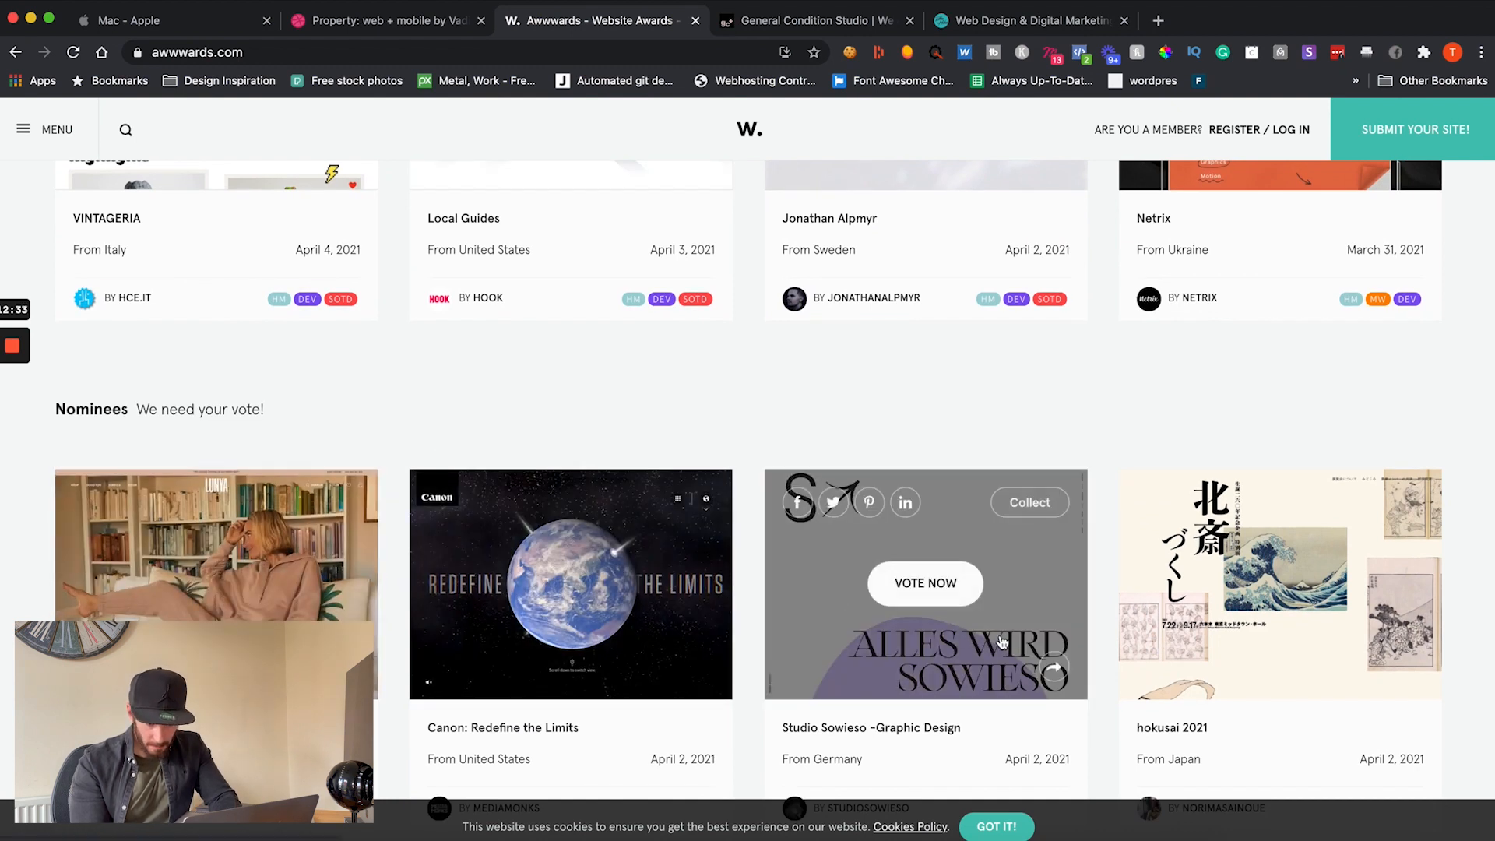
scroll(up, 3)
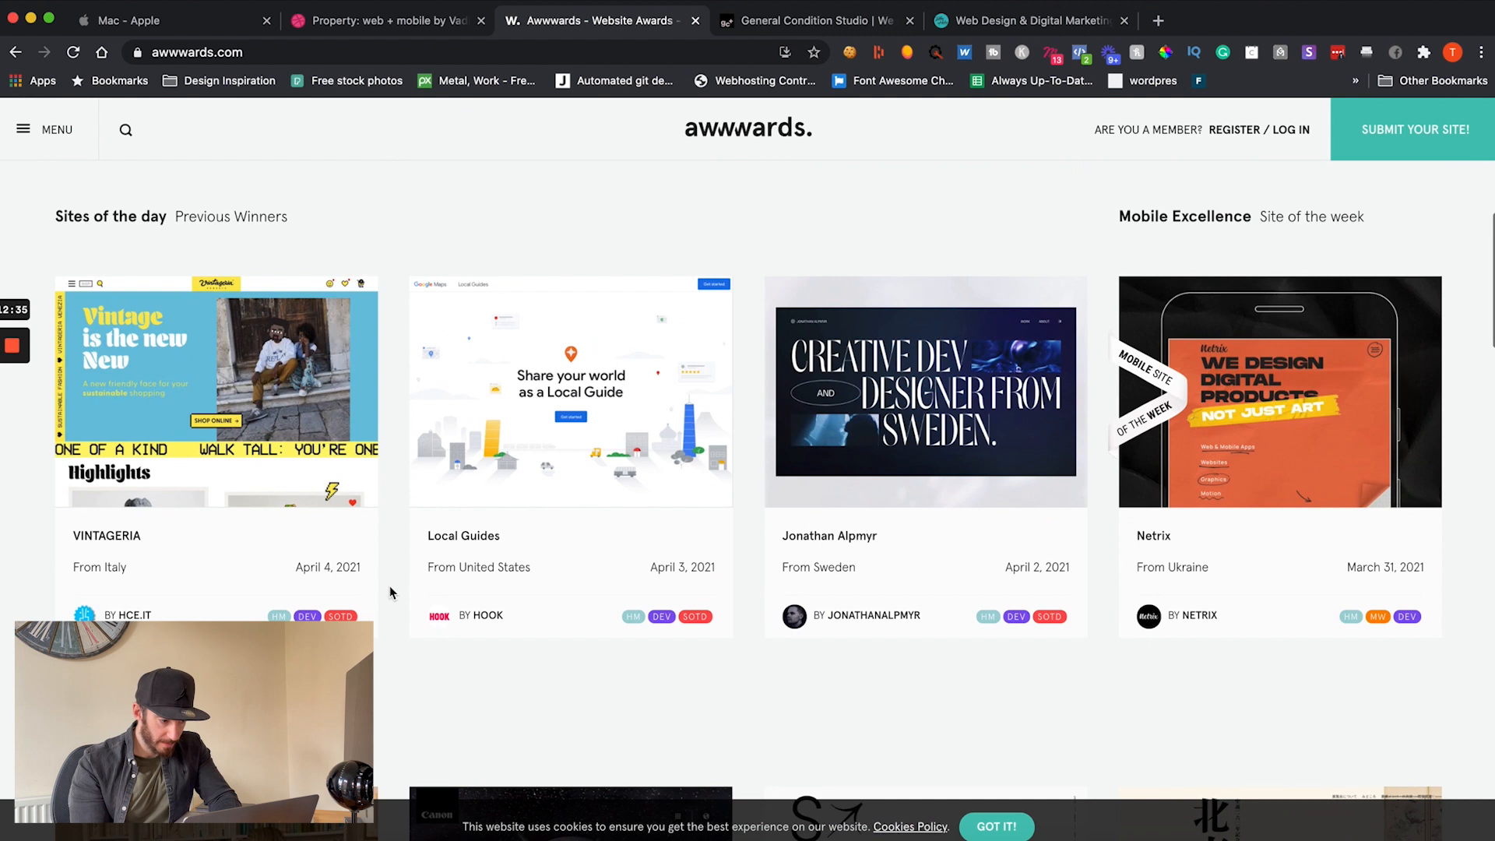
scroll(up, 3)
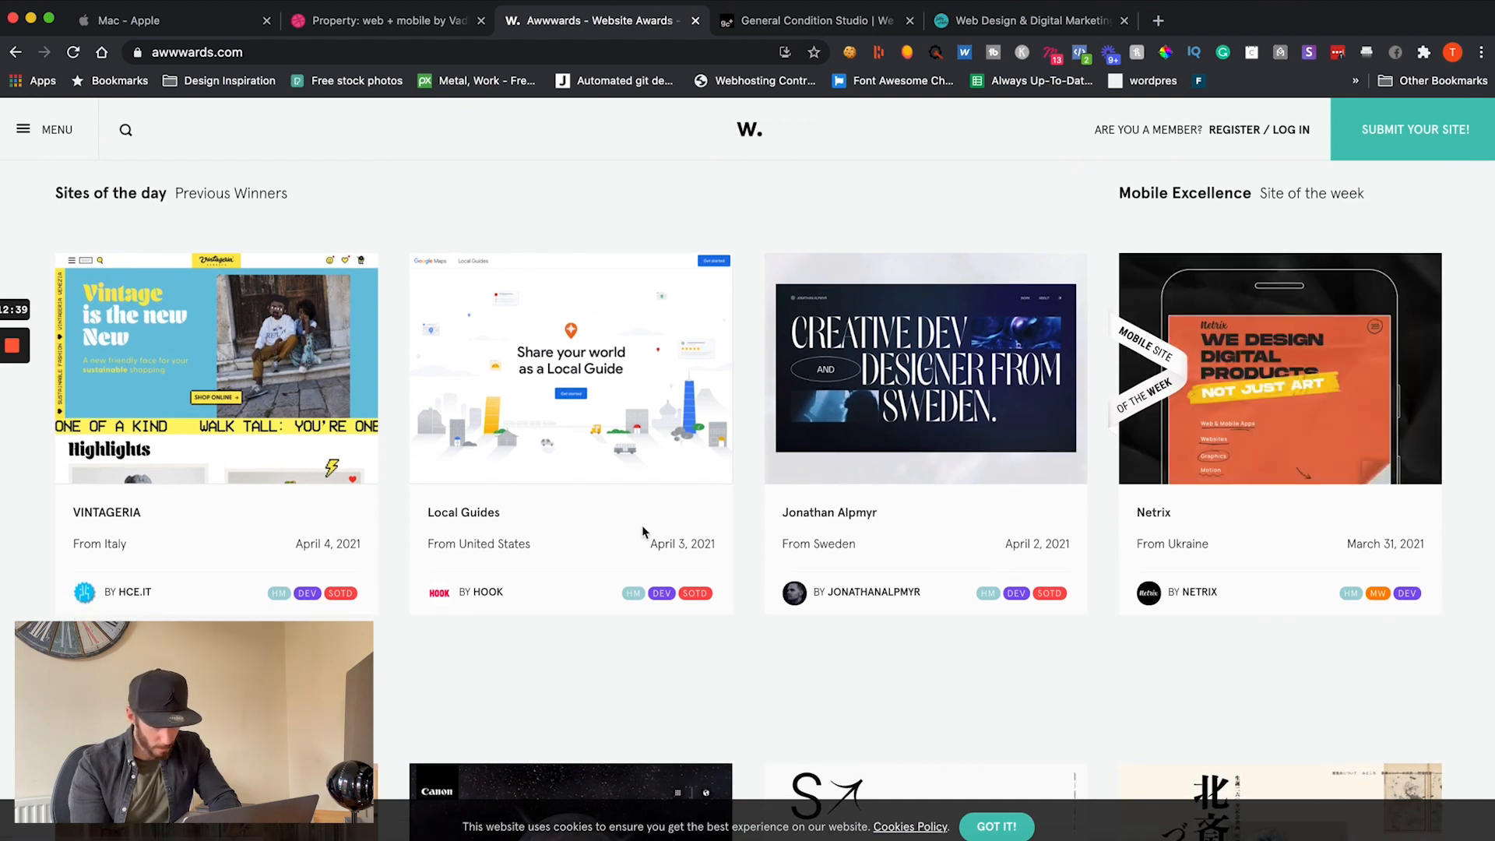
scroll(down, 3)
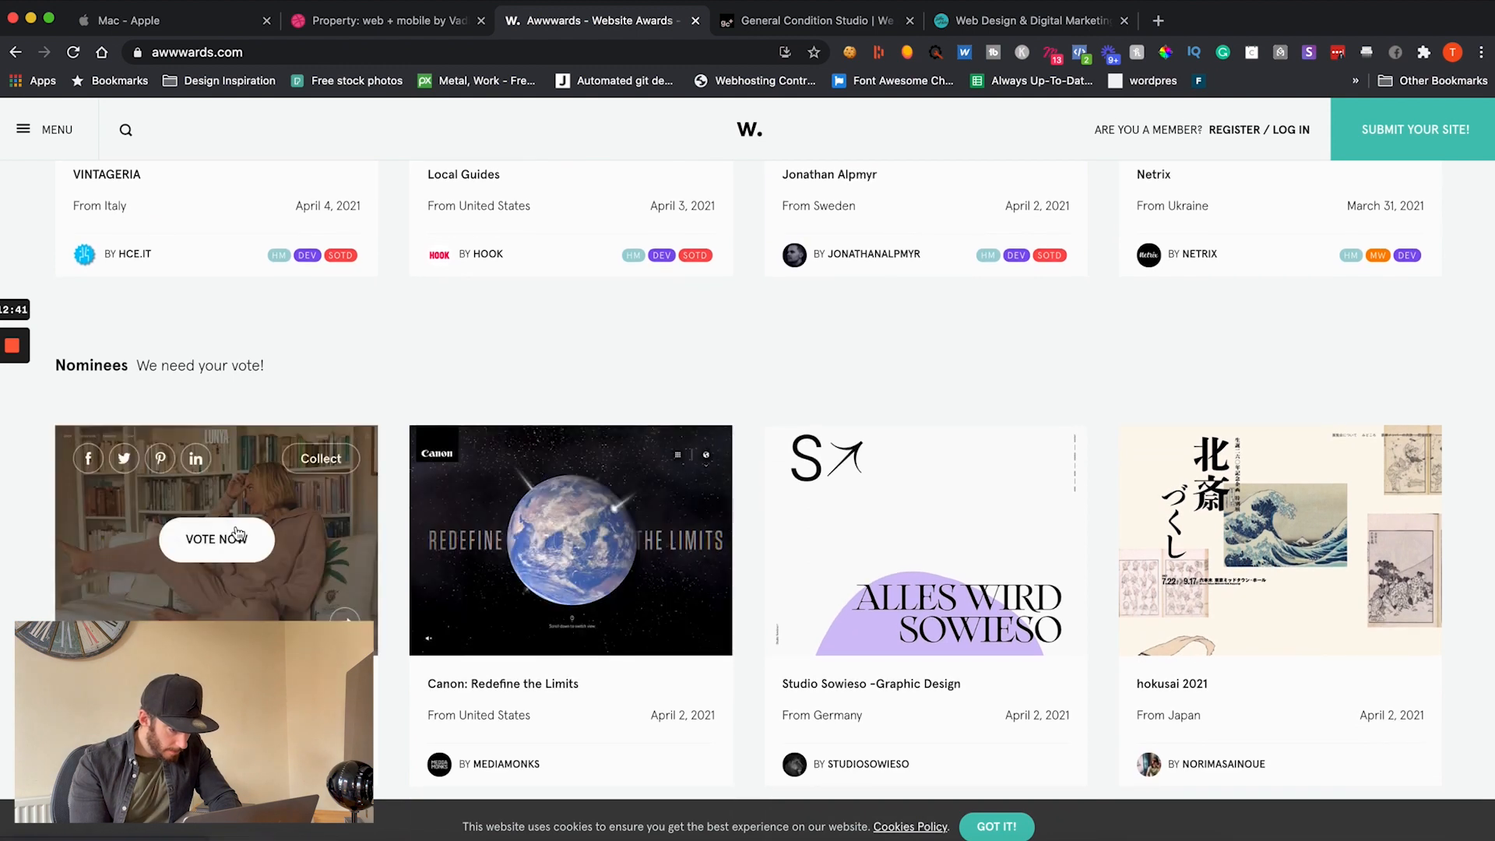
scroll(down, 3)
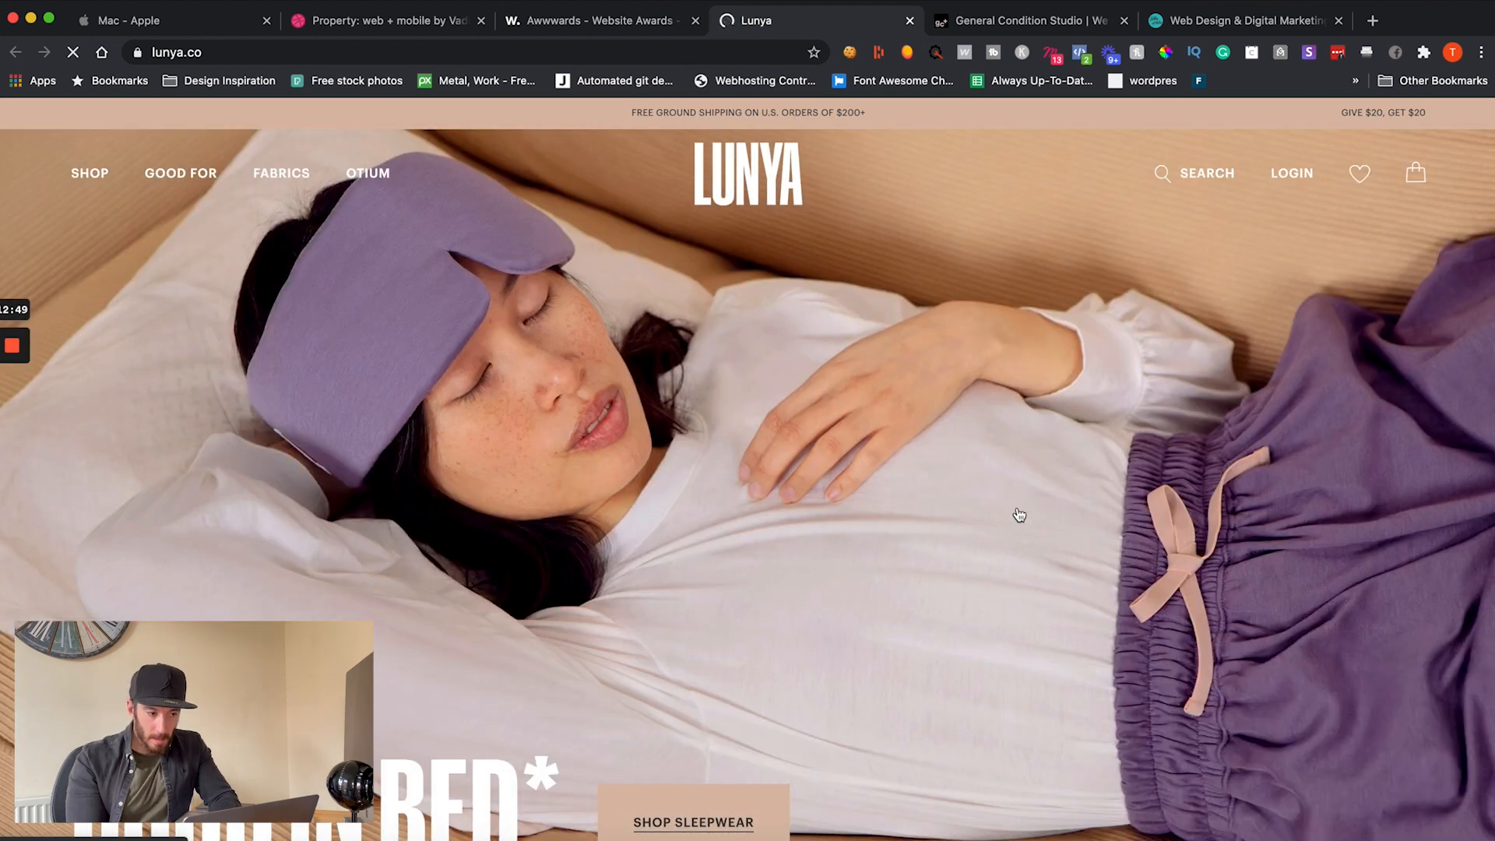
mouse_move(755, 399)
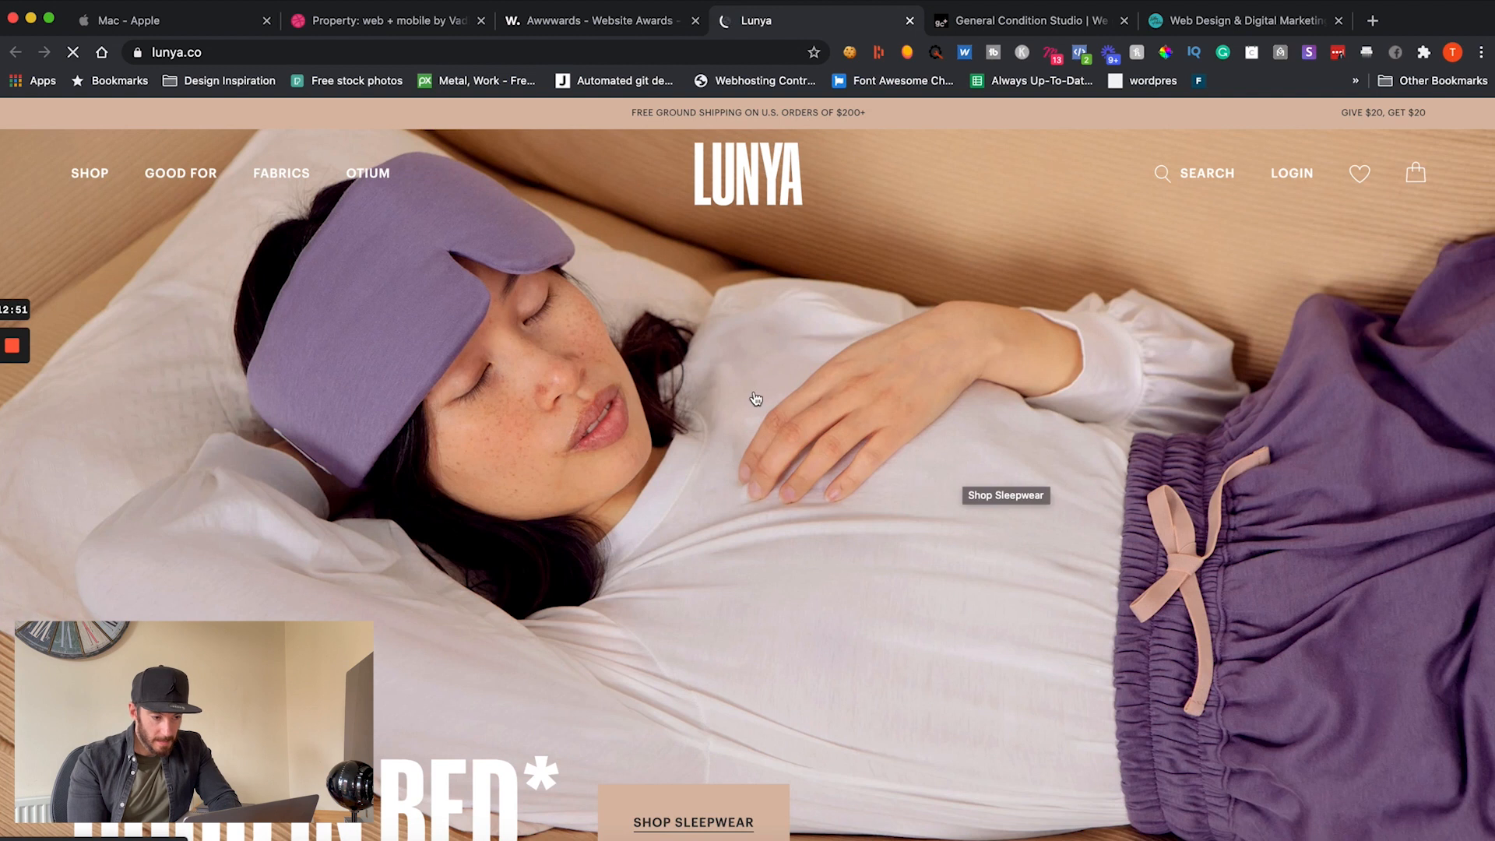
Step: Close the 'We ship to the United Kingdom' notice and browse down to Lunya's robe products
scroll(down, 3)
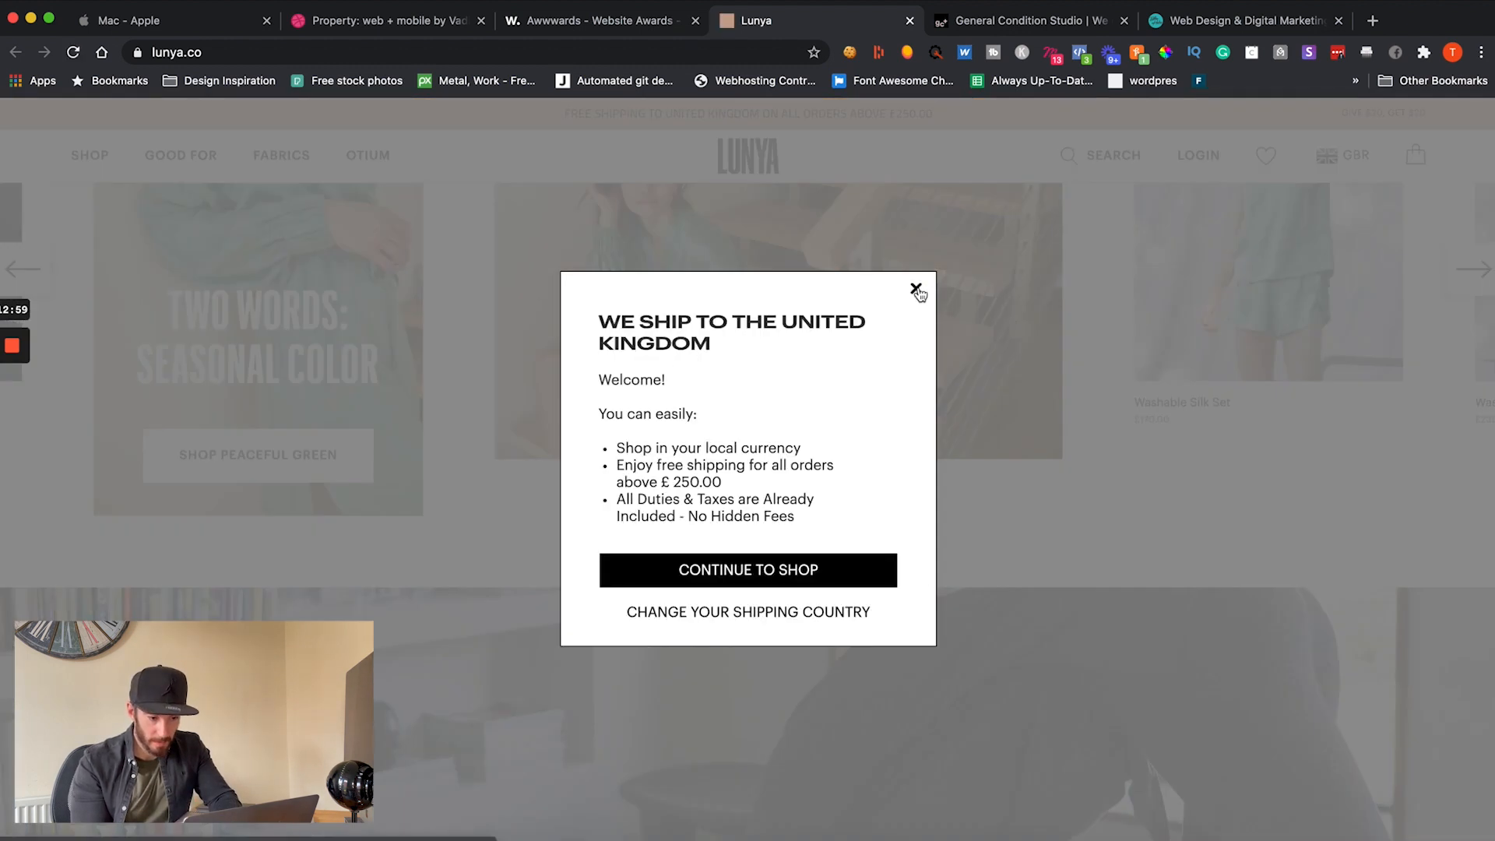
click(916, 288)
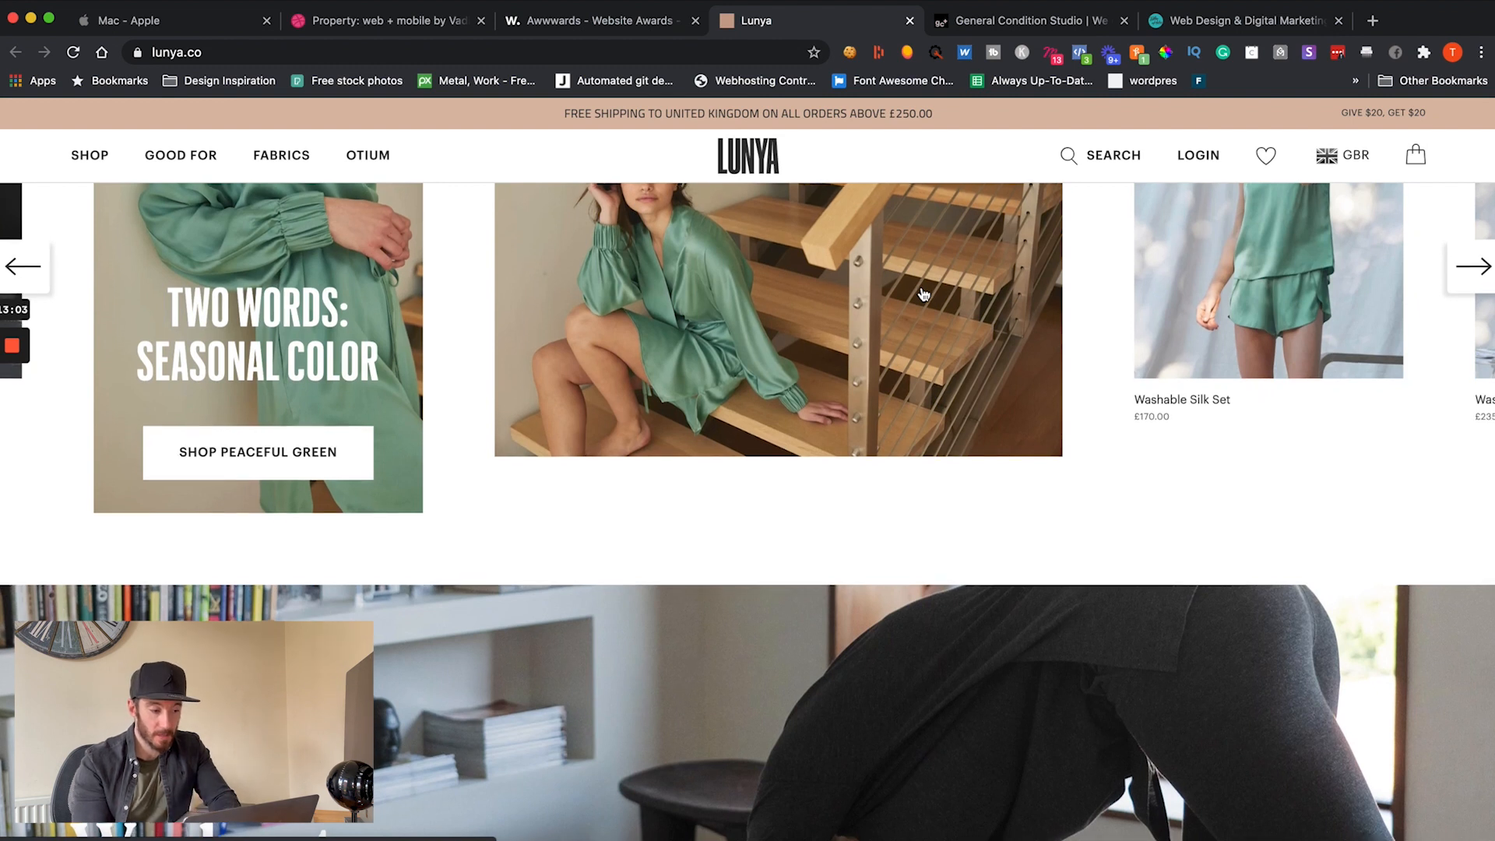
scroll(down, 3)
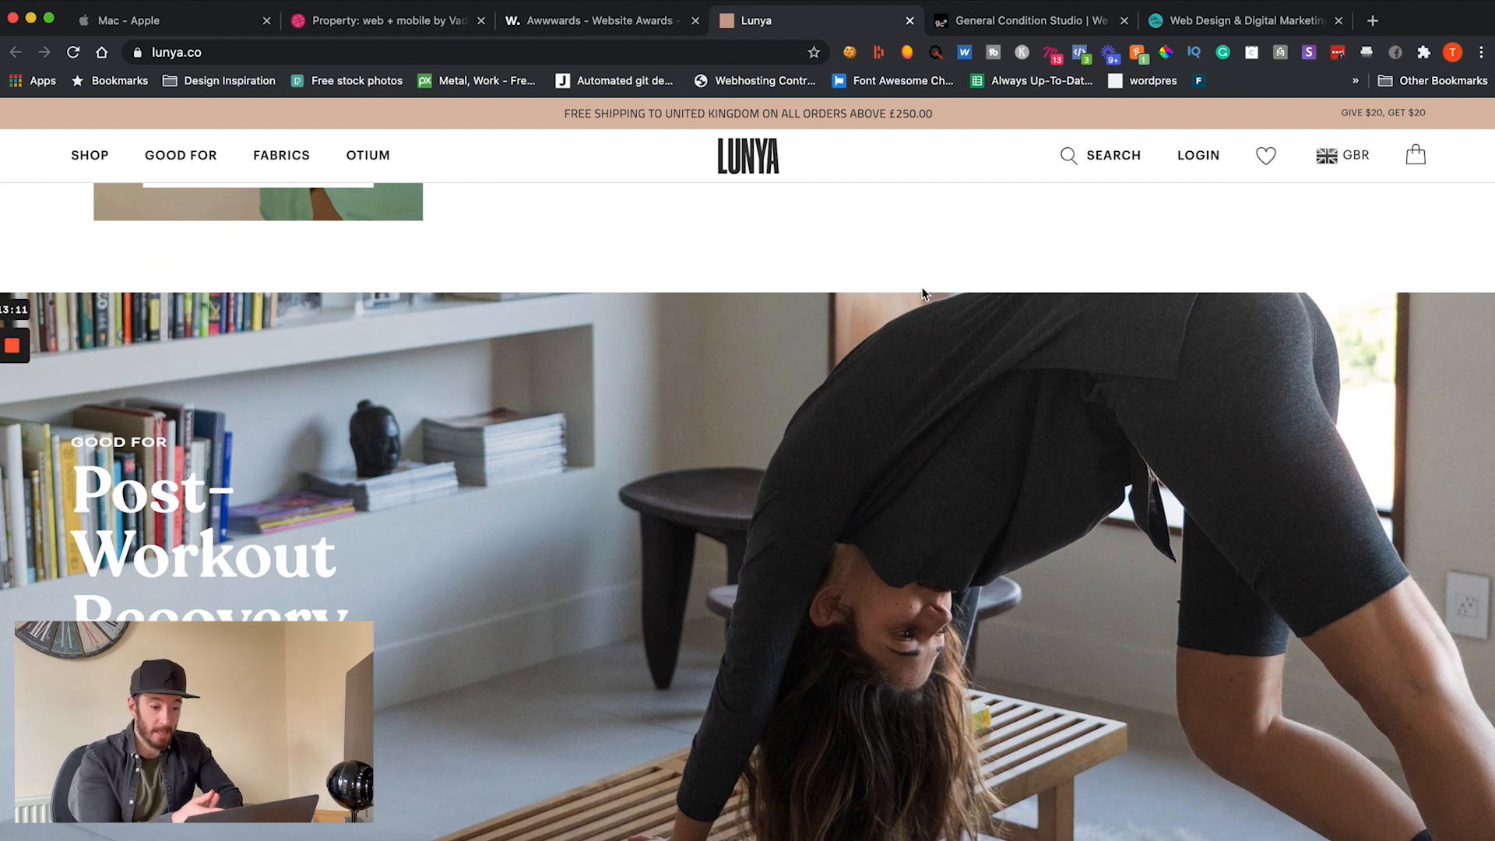
scroll(down, 3)
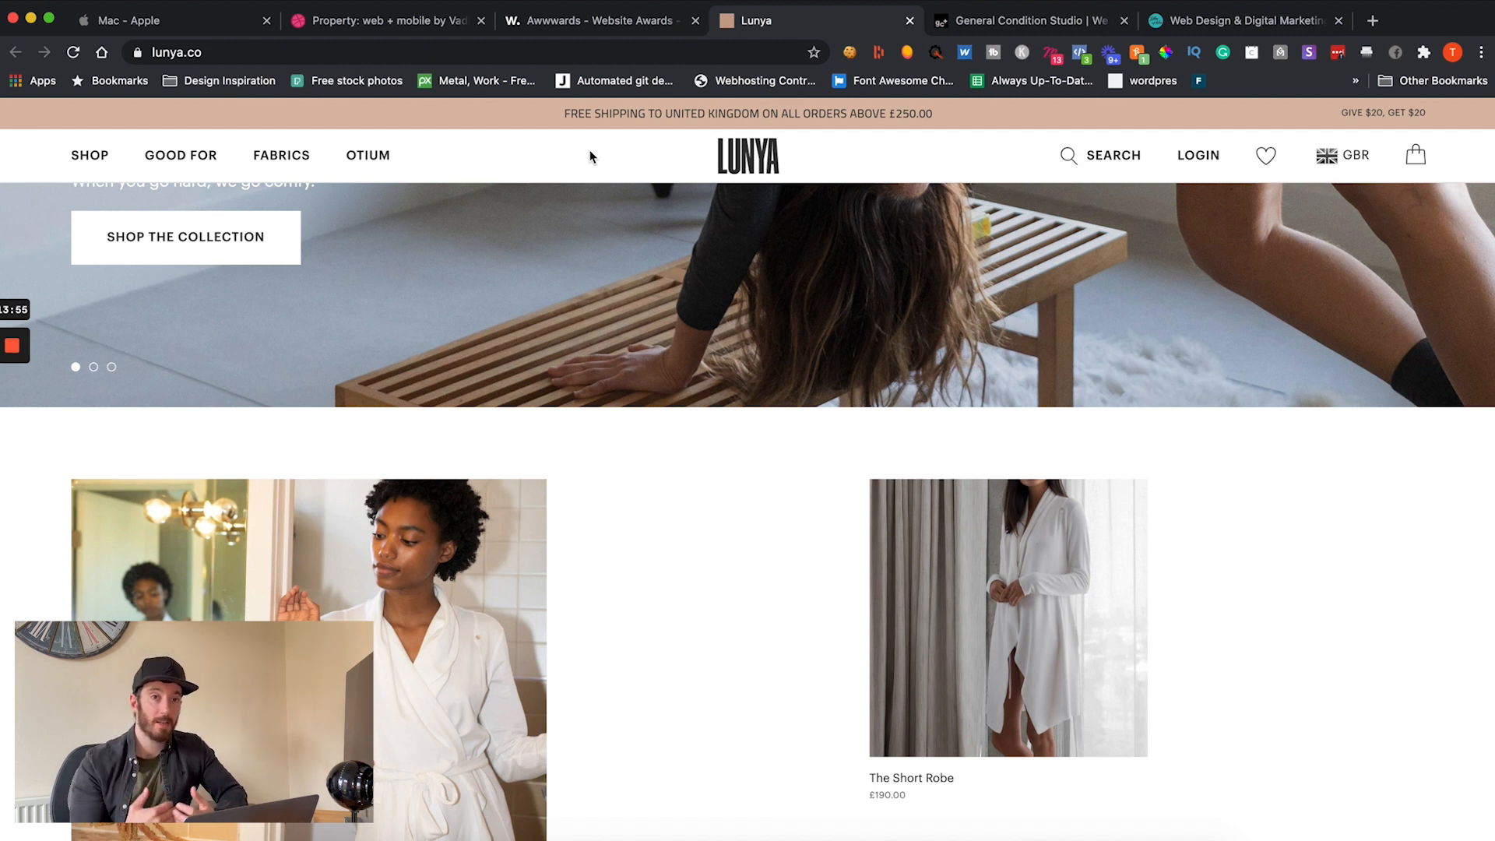
mouse_move(1014, 99)
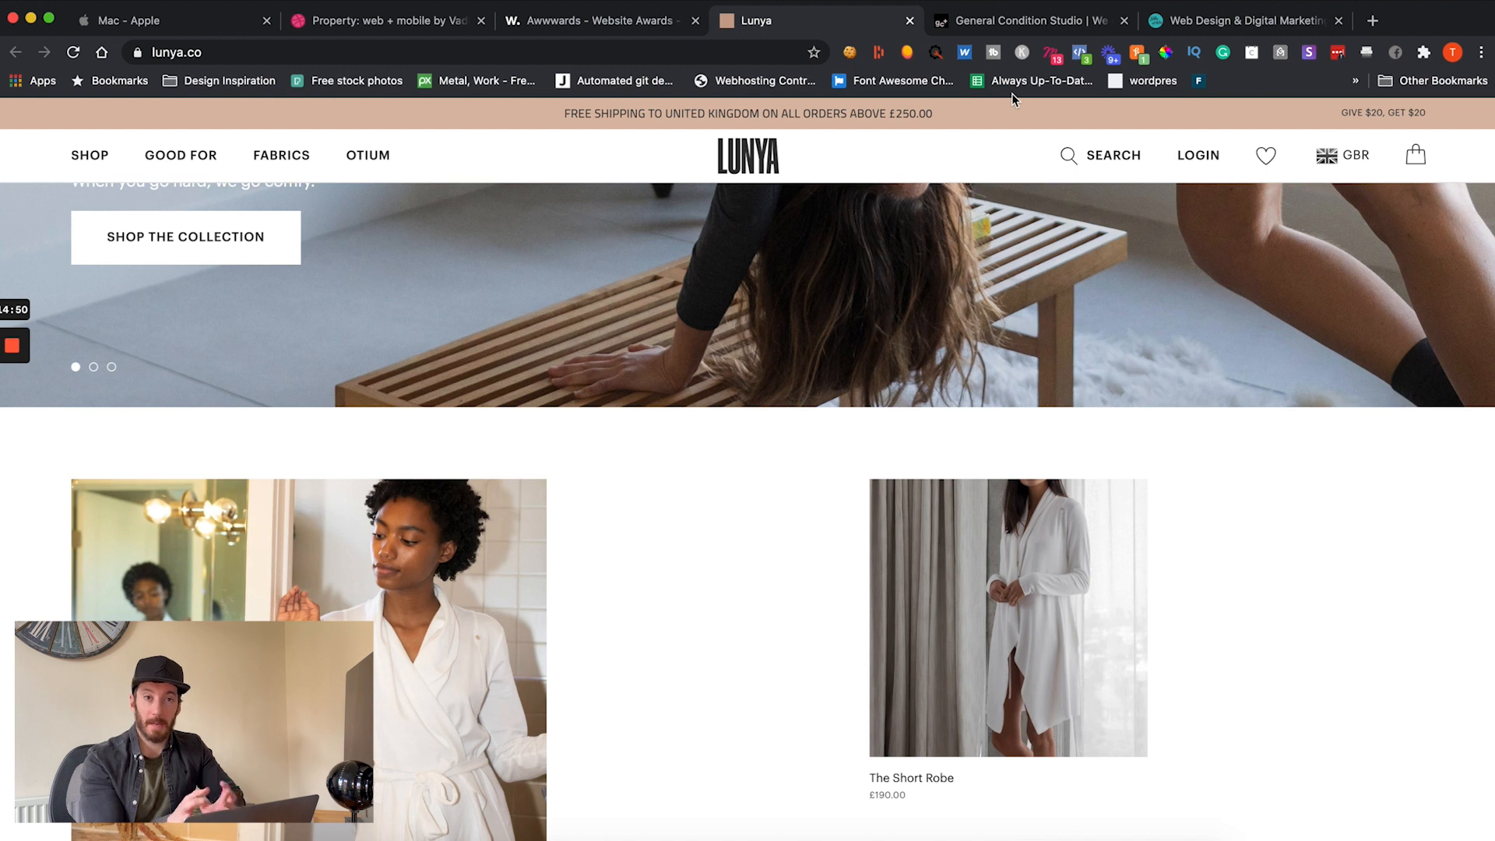
Step: Switch to the General Condition Studio homepage with its classical team painting
click(1024, 20)
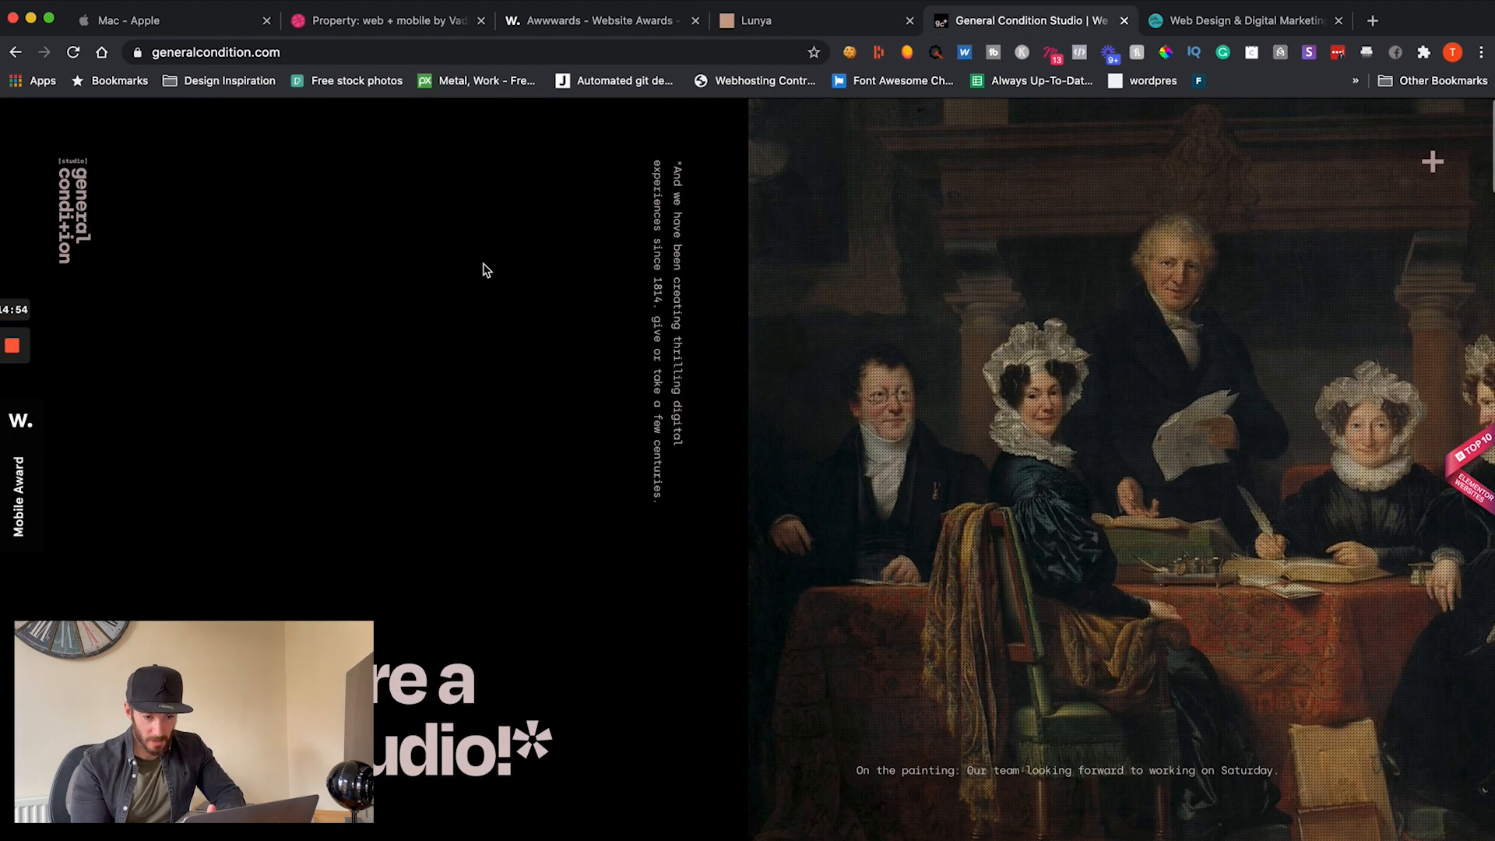
mouse_move(334, 192)
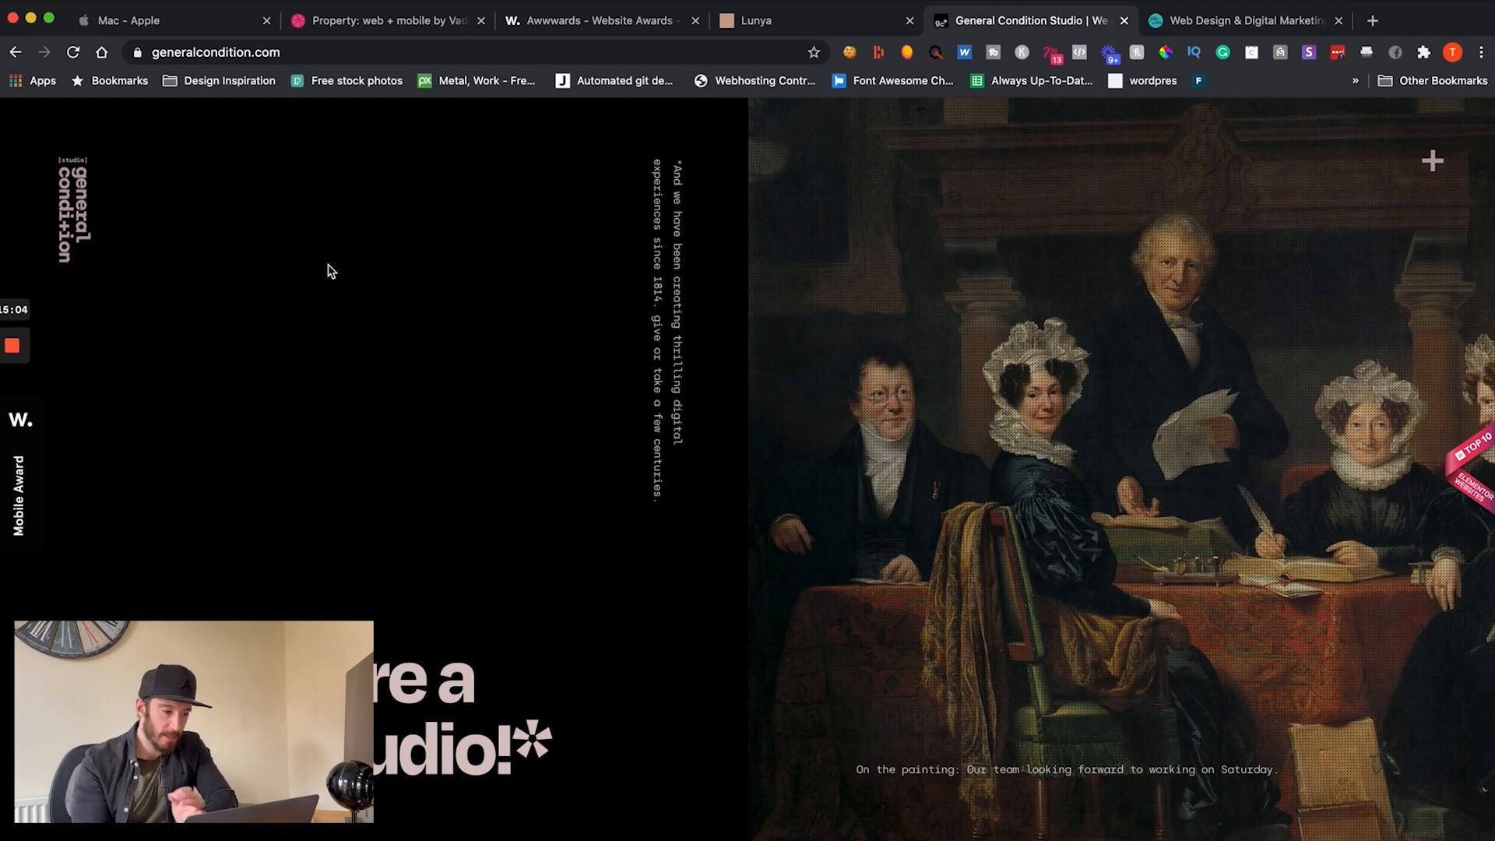
mouse_move(682, 187)
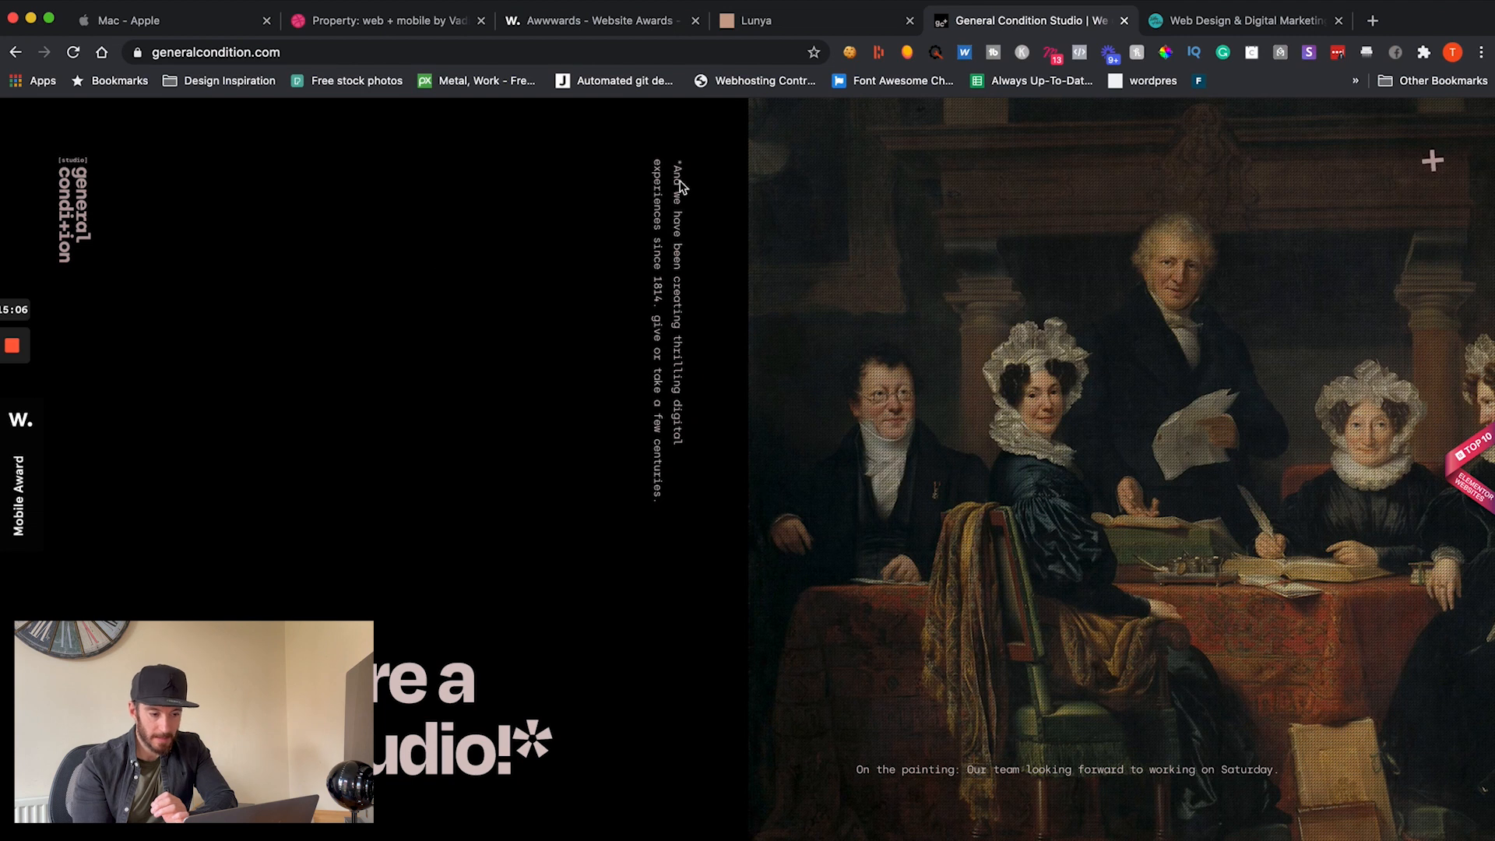
mouse_move(667, 187)
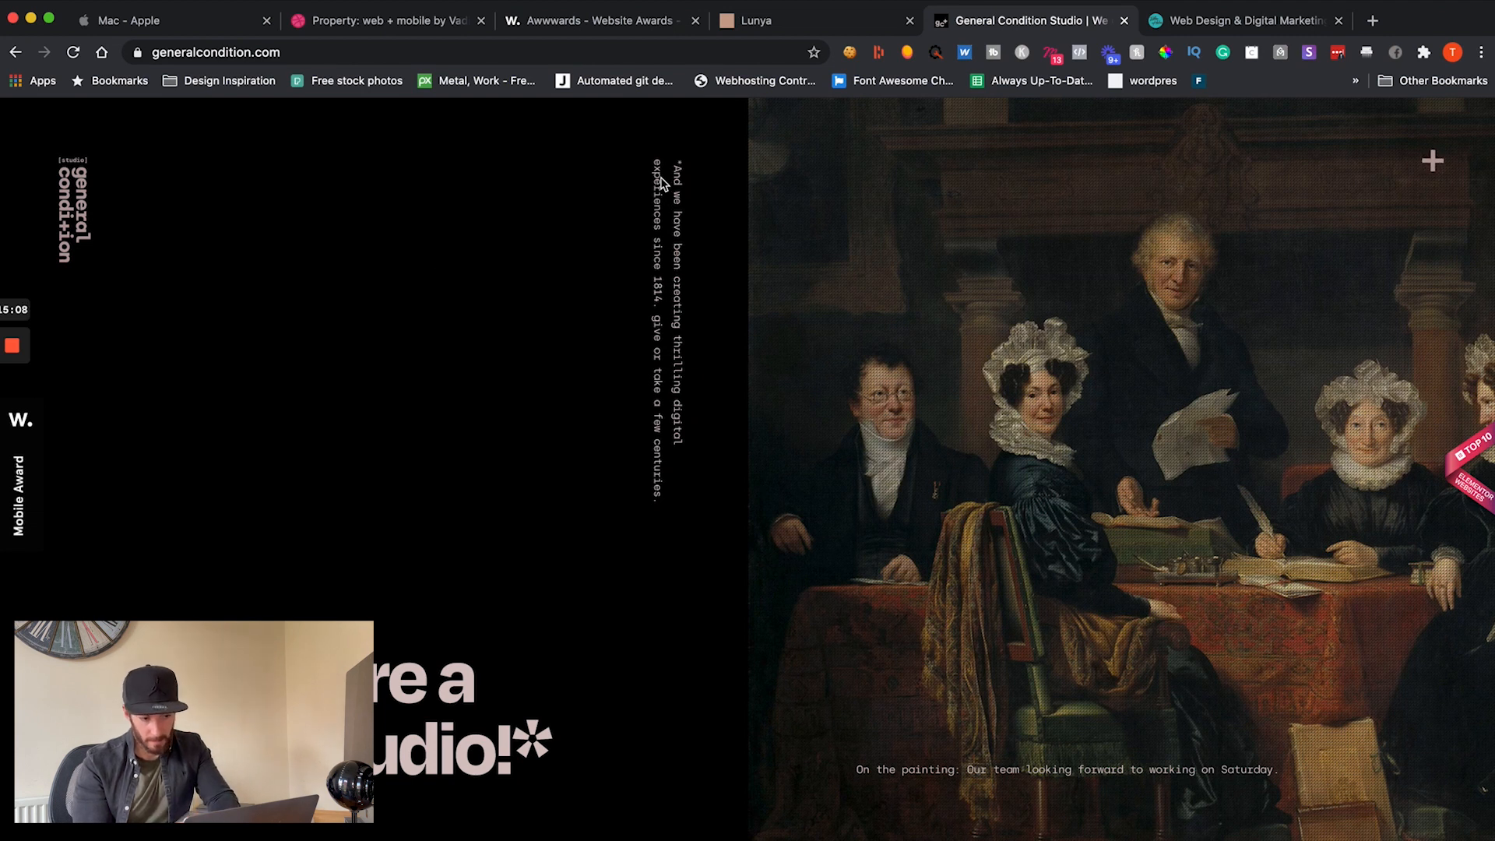
mouse_move(676, 214)
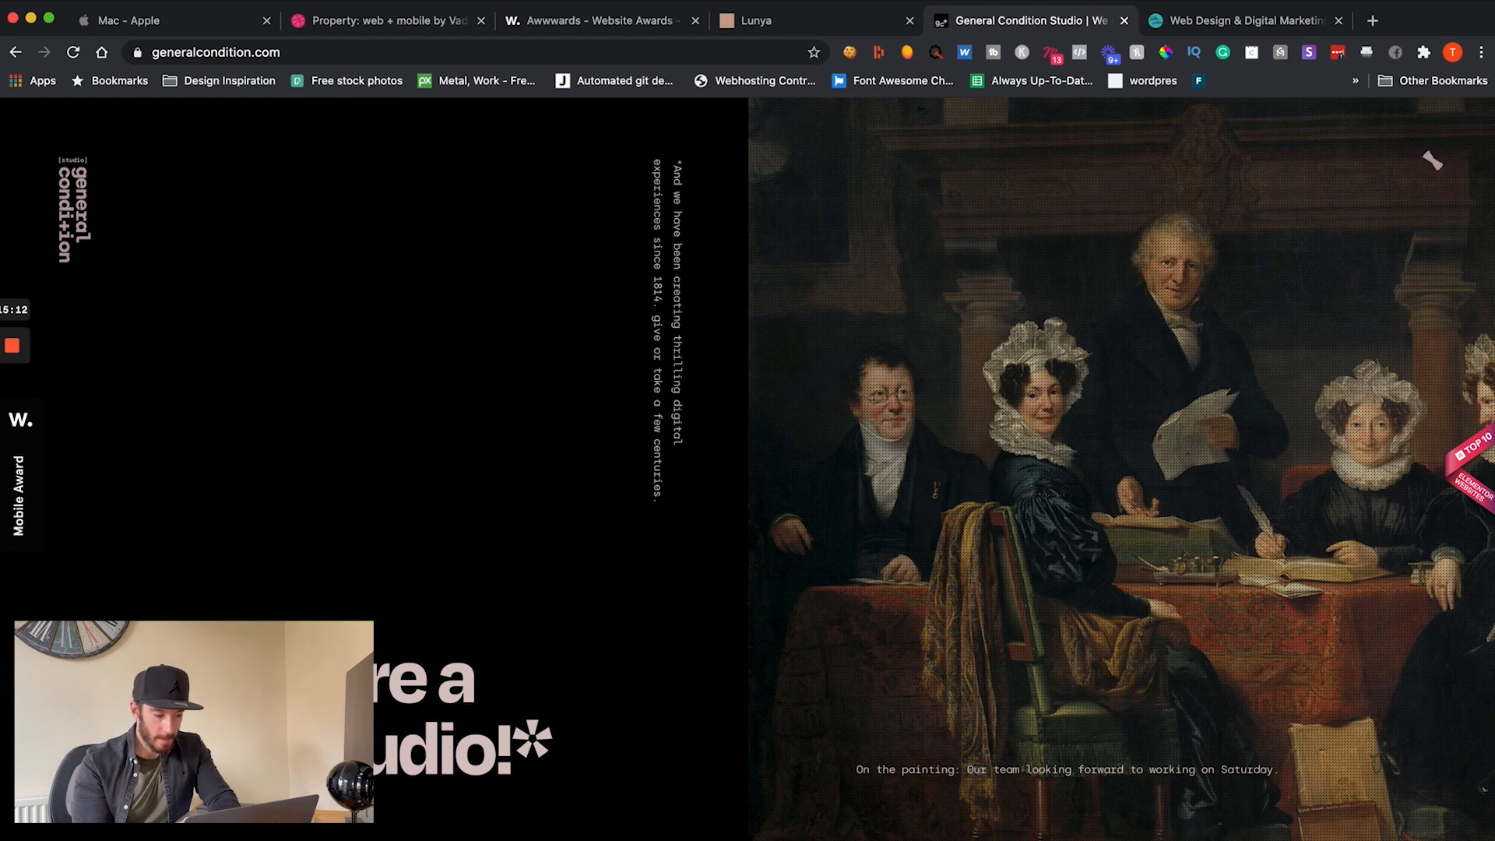
mouse_move(1093, 542)
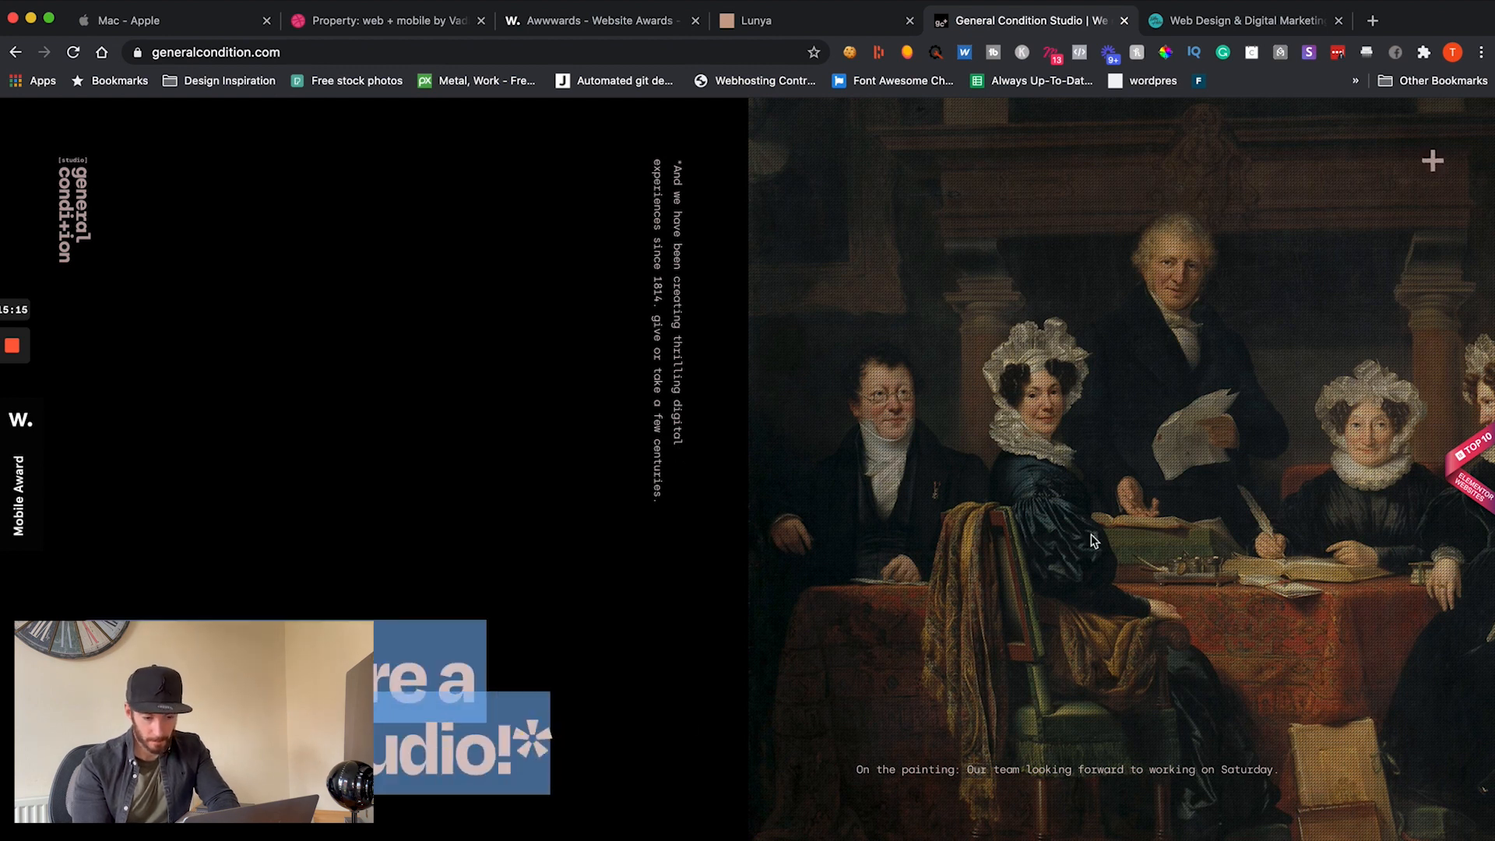
mouse_move(984, 297)
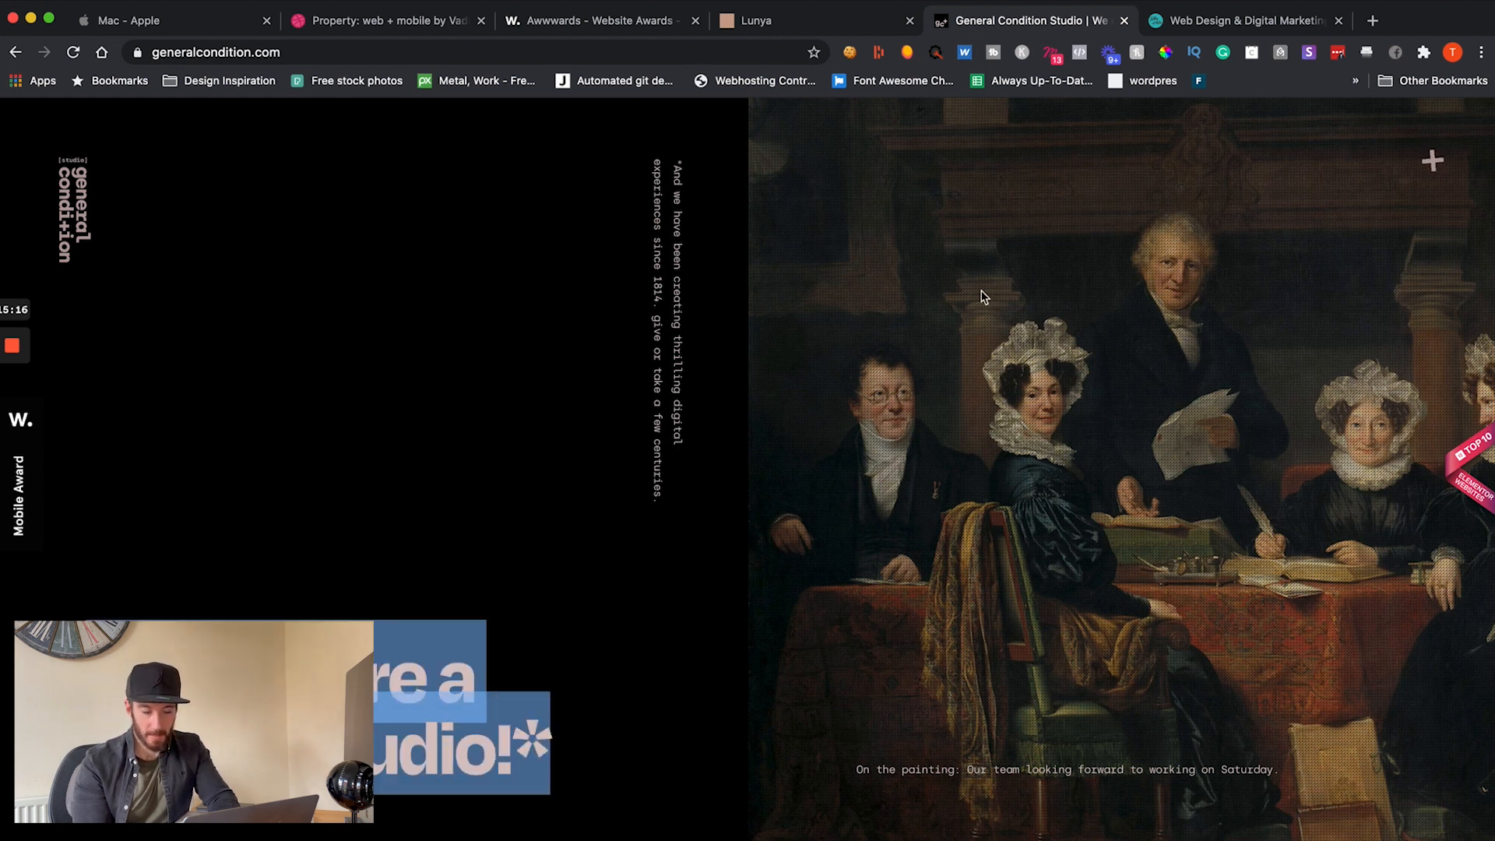
mouse_move(885, 252)
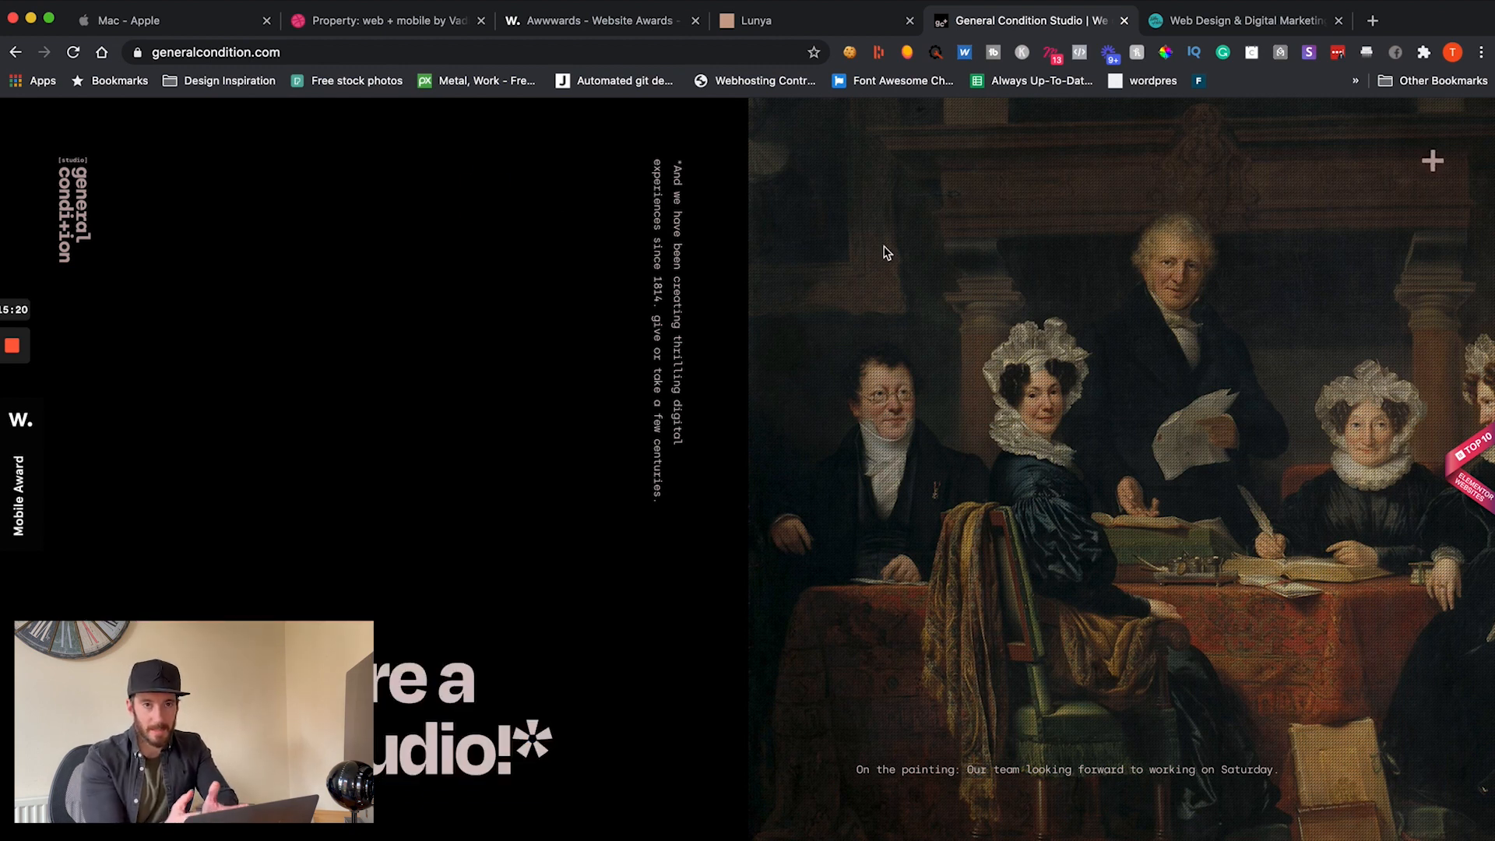
mouse_move(710, 272)
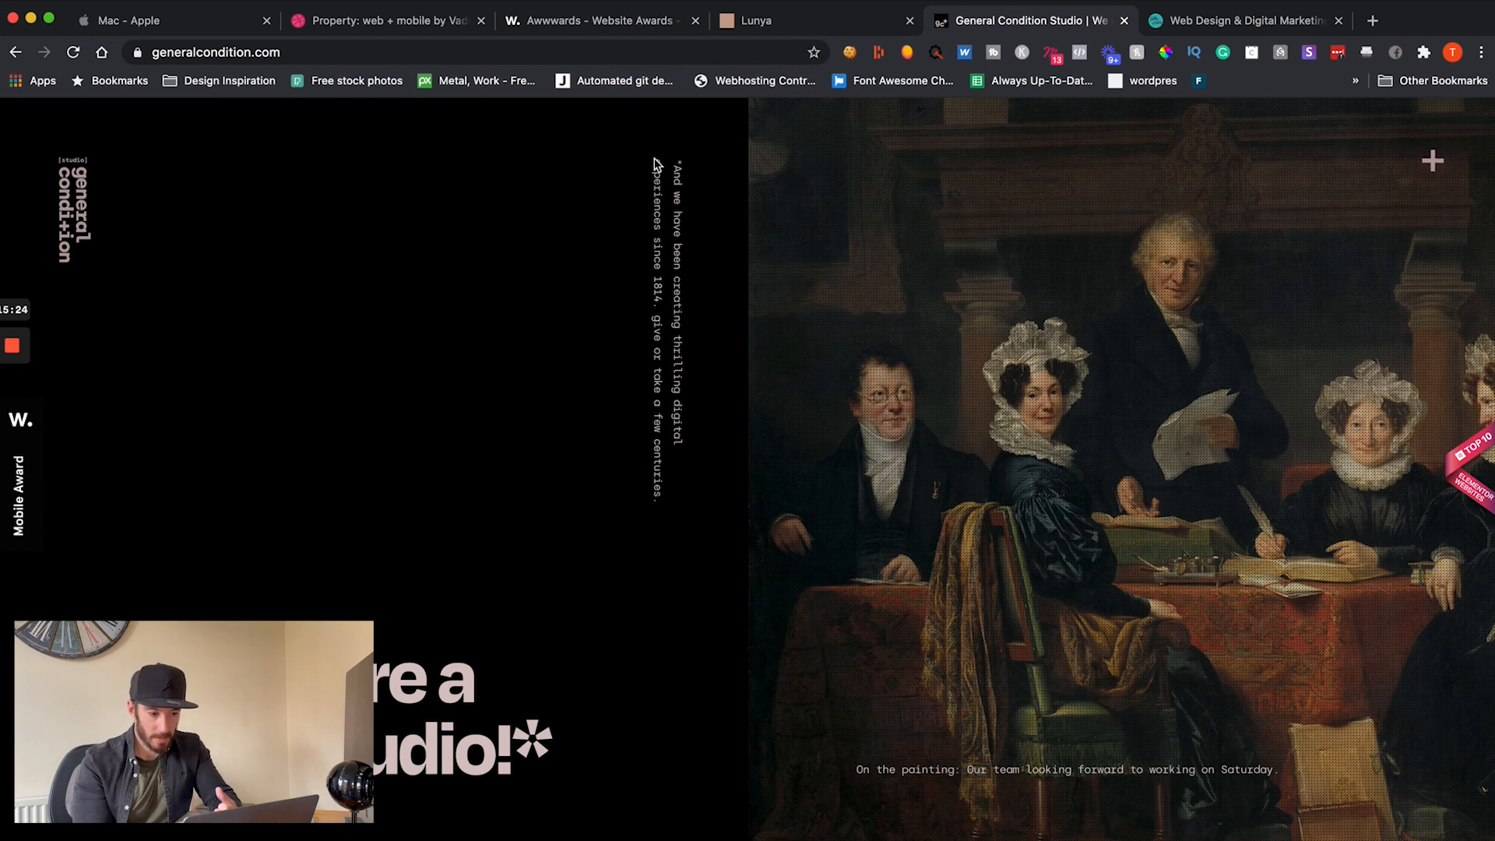
mouse_move(557, 400)
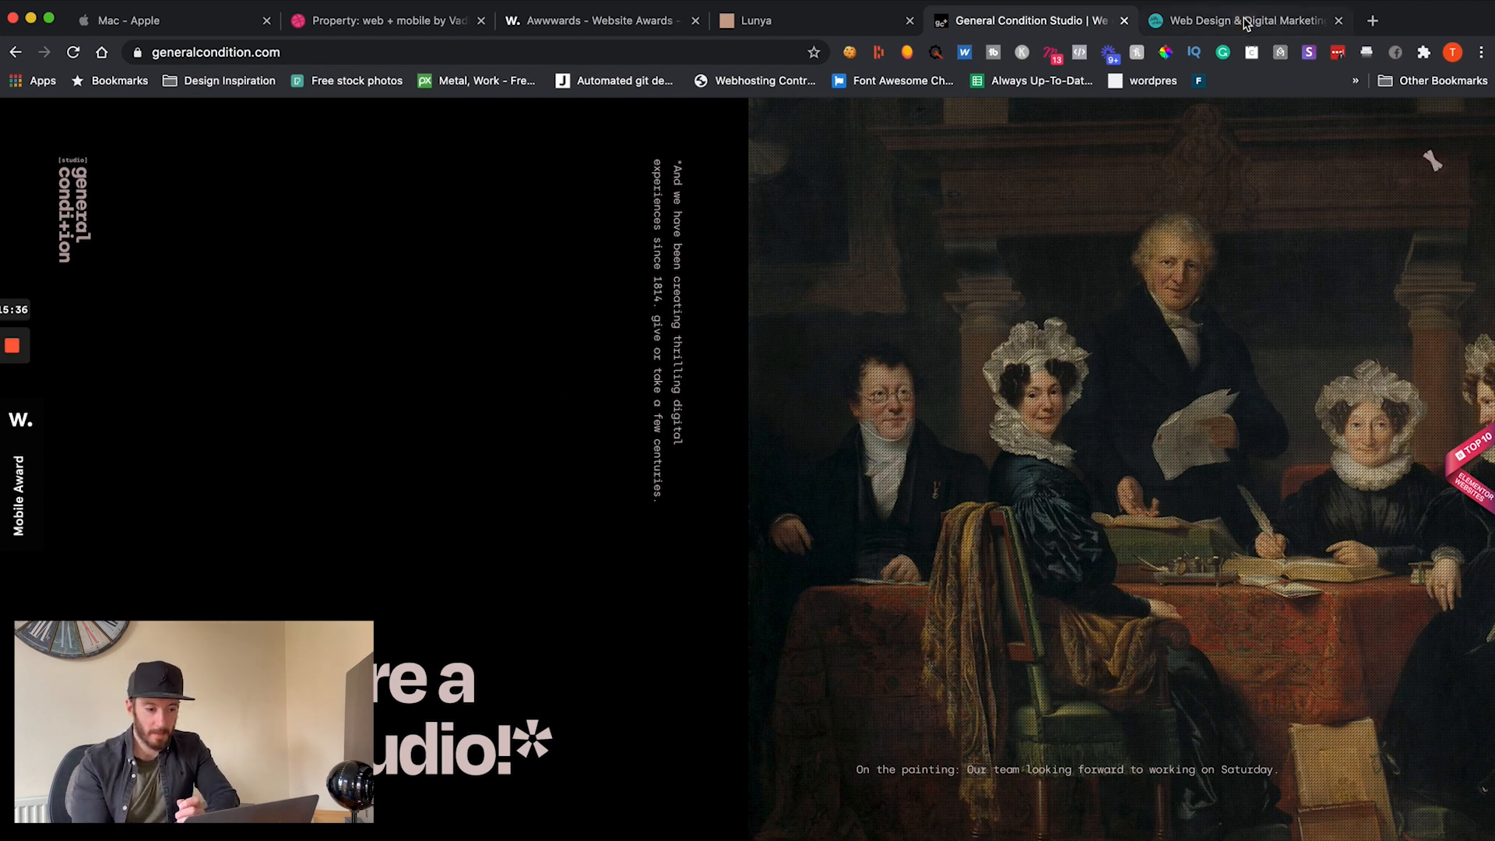
Step: Flip between the Parker Digital Marketing homepage and General Condition Studio to compare them
click(1244, 21)
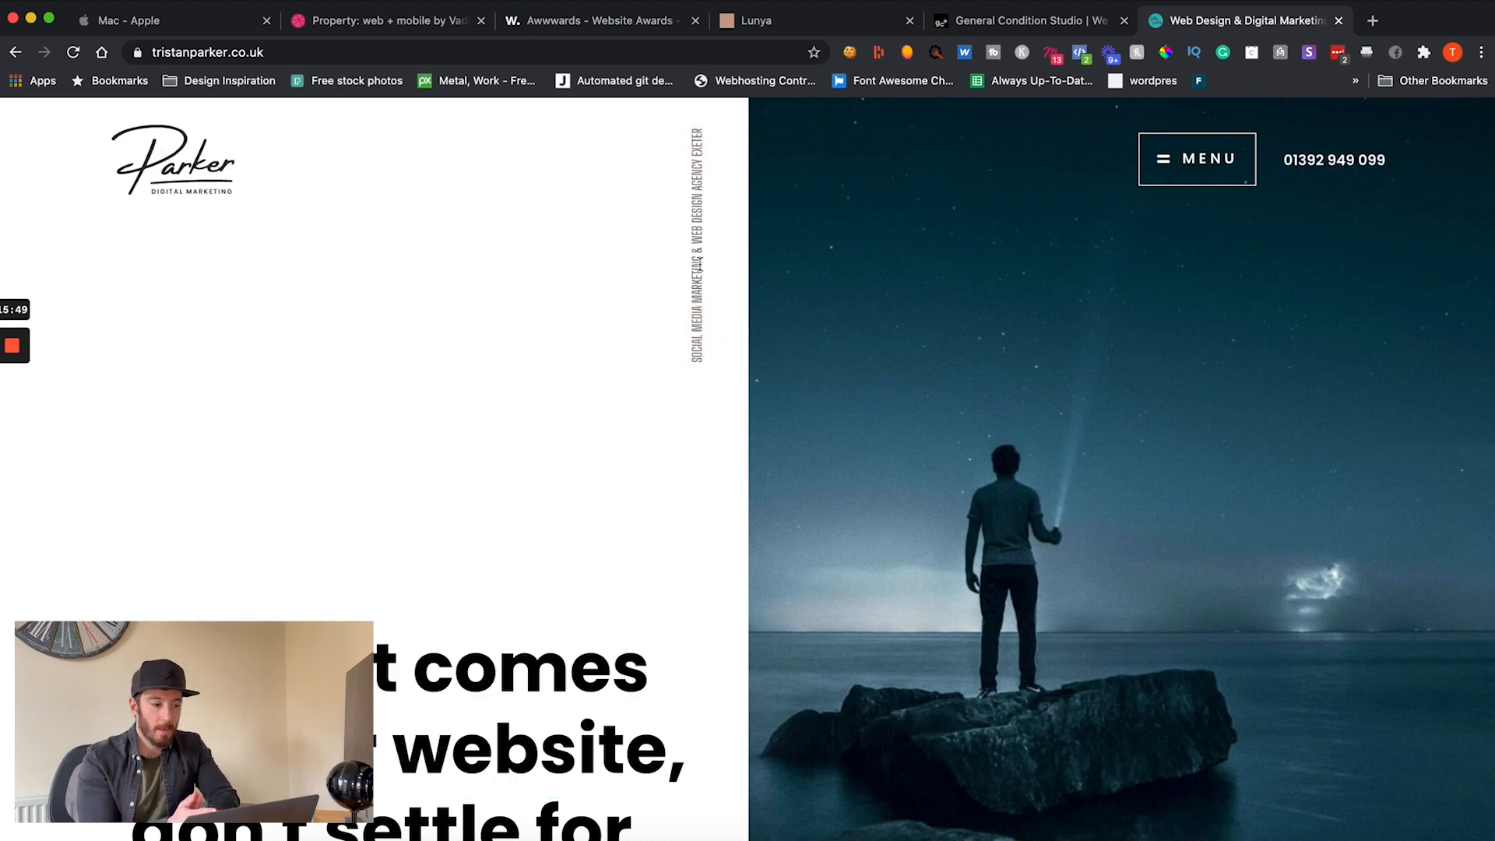
mouse_move(868, 220)
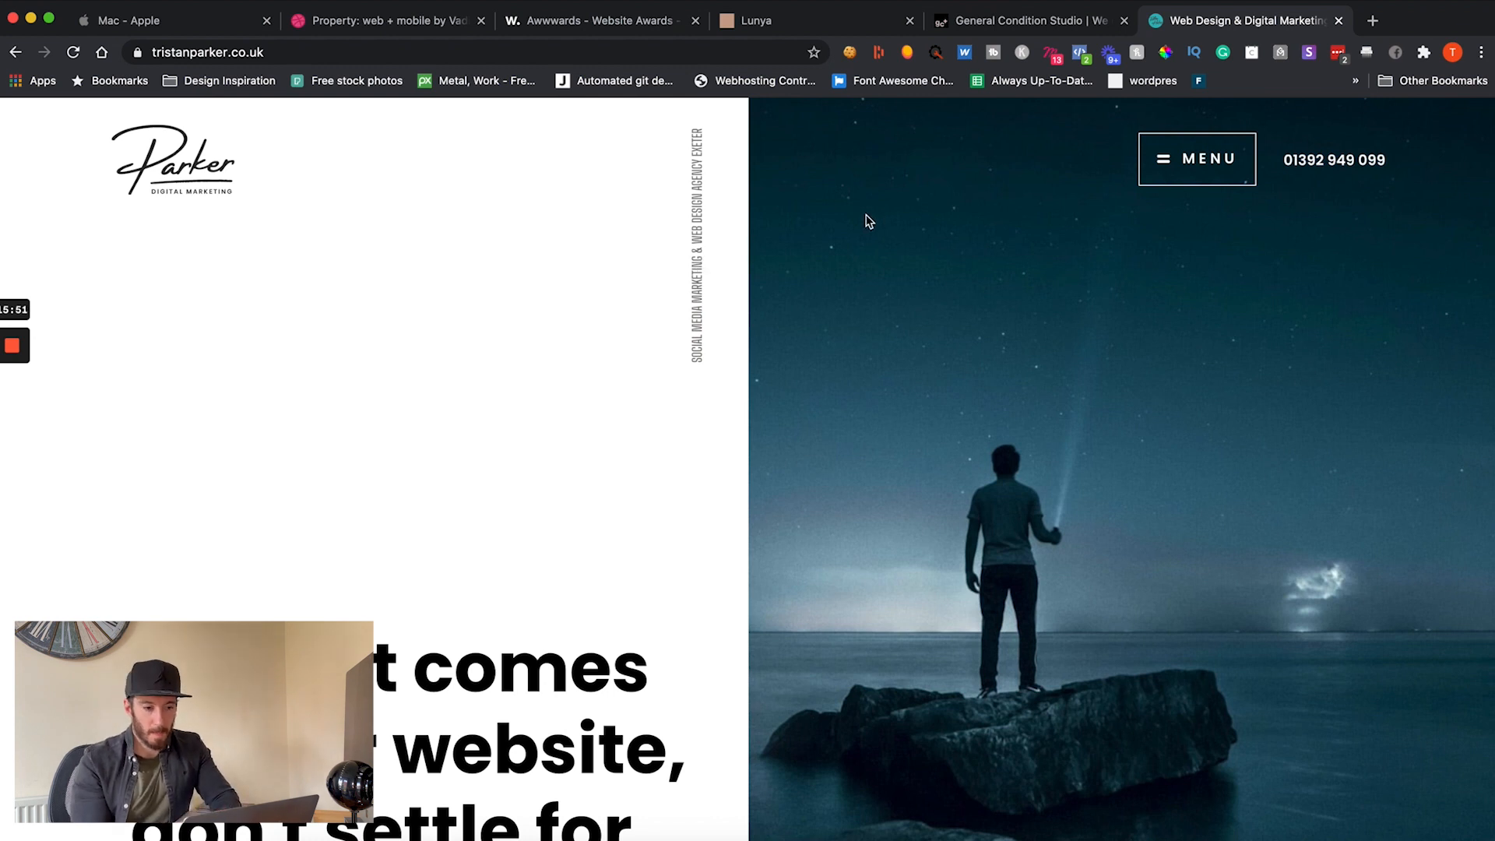
click(1029, 20)
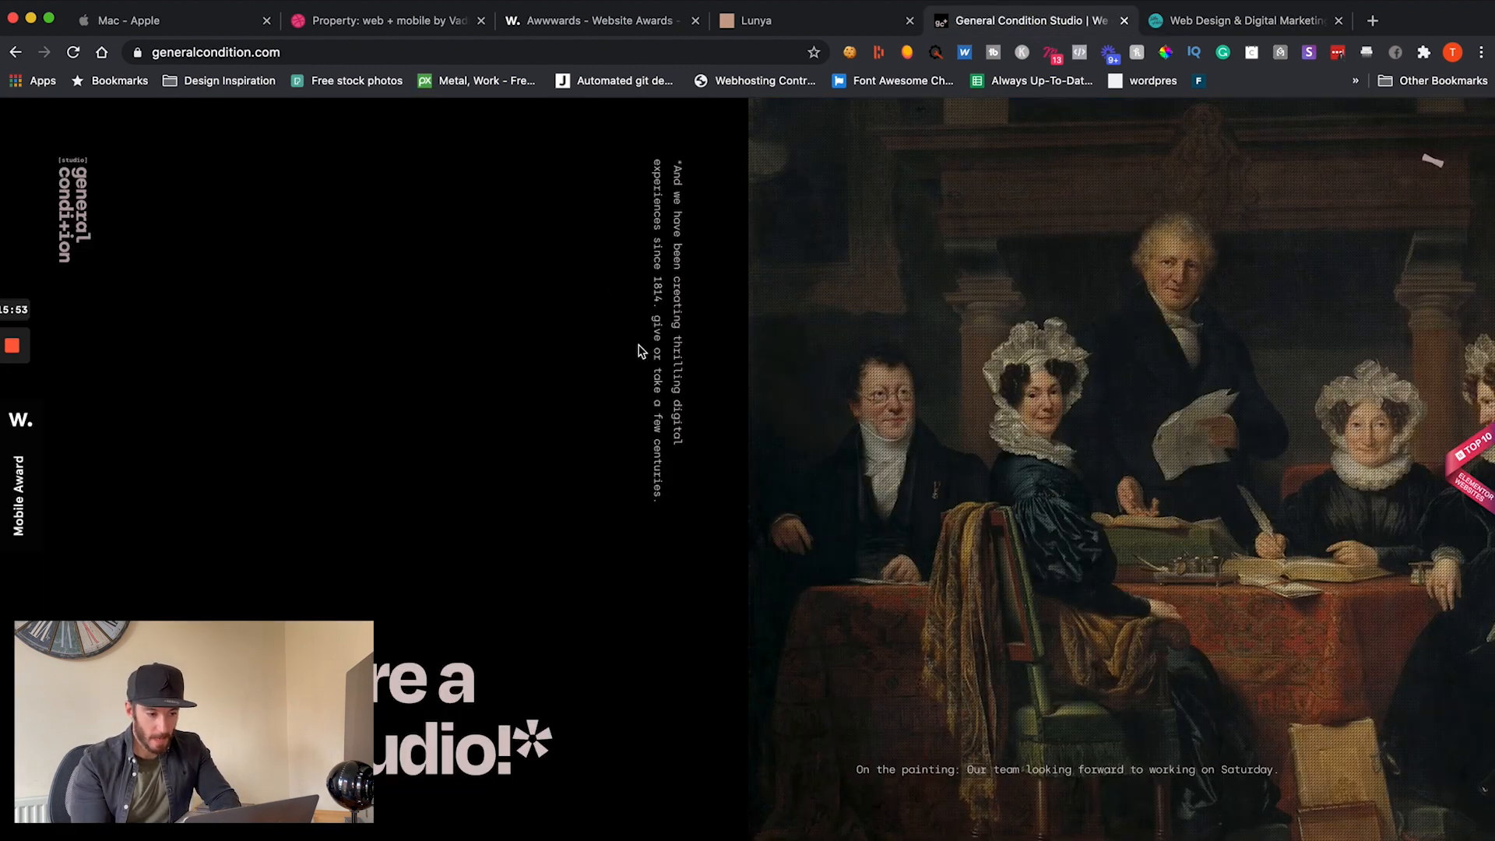
click(1242, 20)
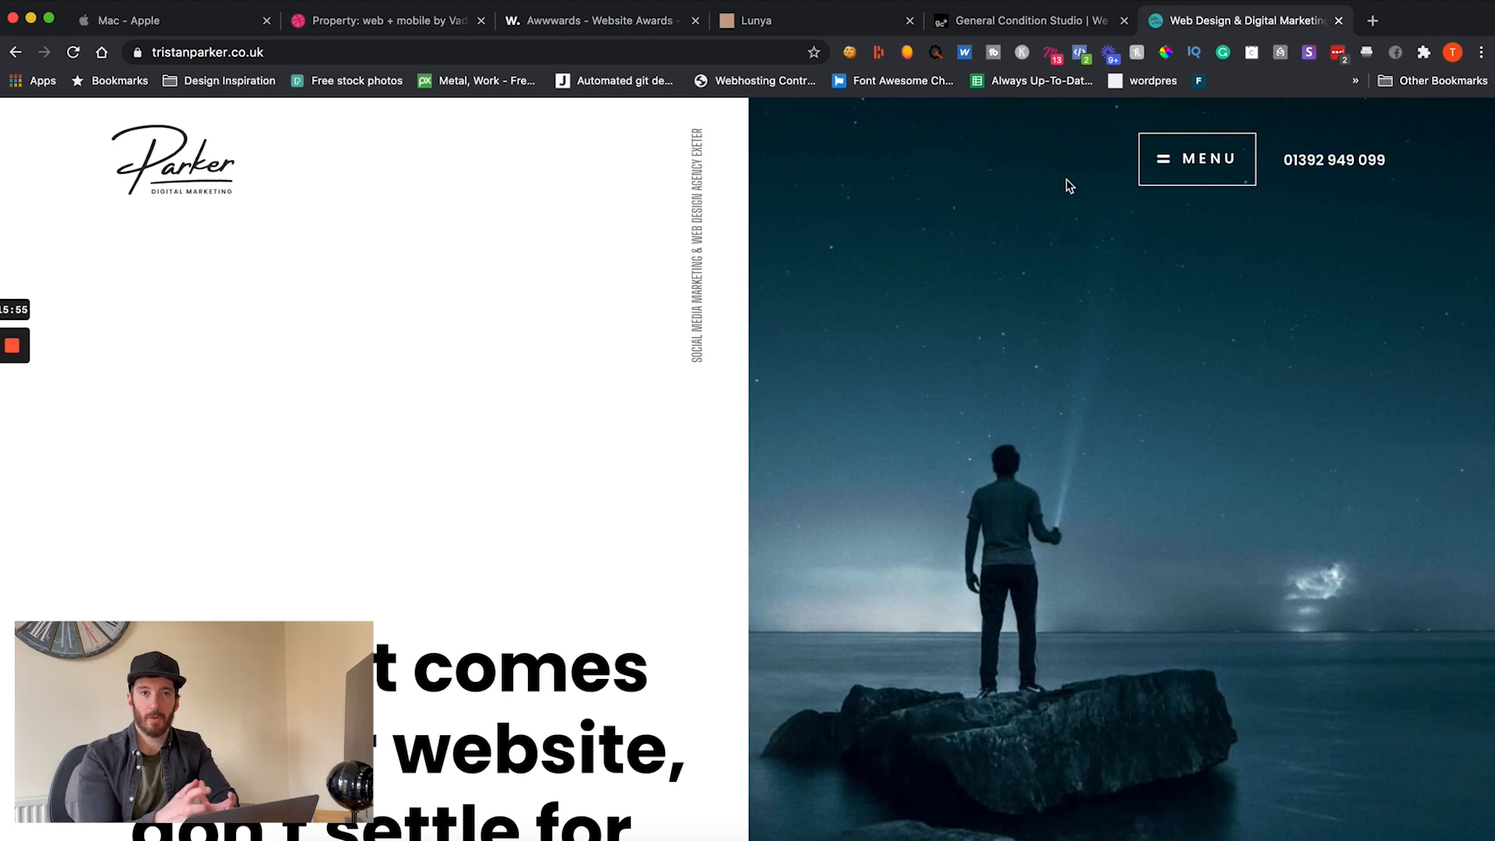